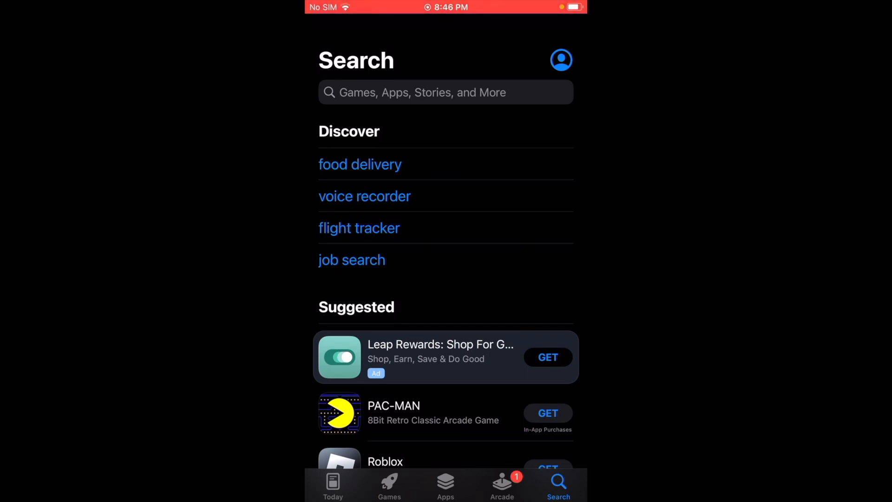
Search the App Store for 'smartrace'.
{"action": "left_click", "coordinate": [446, 92]}
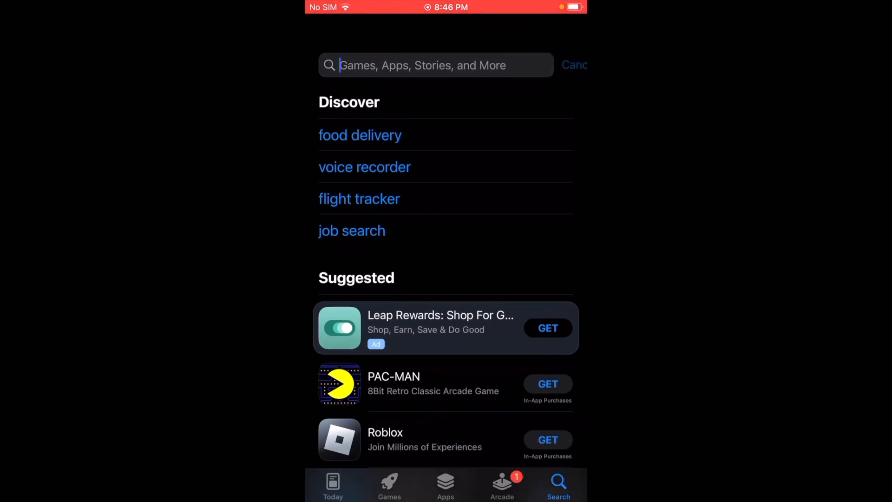
{"action": "type", "text": "smartrace"}
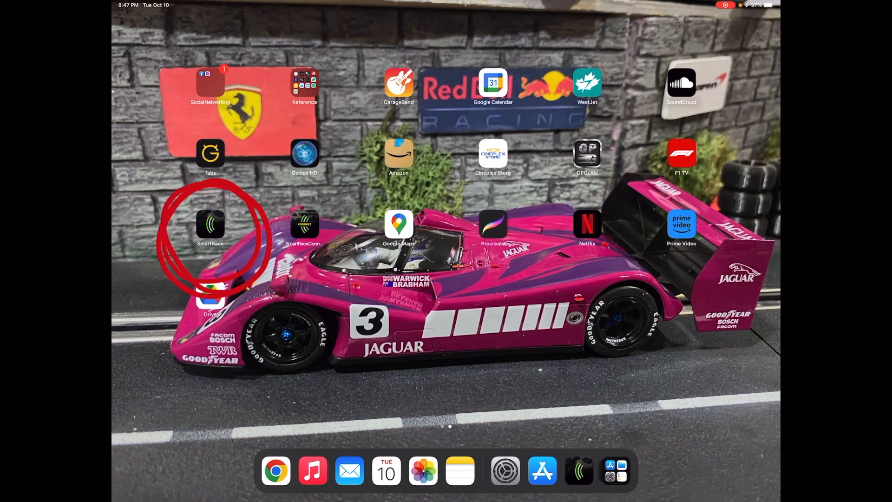
Launch SmartRace and bring up the Tracks list under Manage.
{"action": "left_click", "coordinate": [210, 224]}
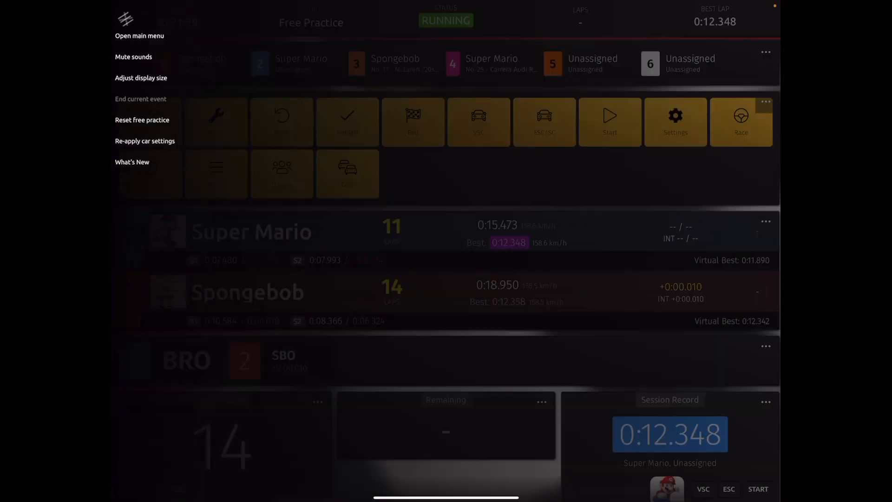
{"action": "left_click", "coordinate": [139, 35]}
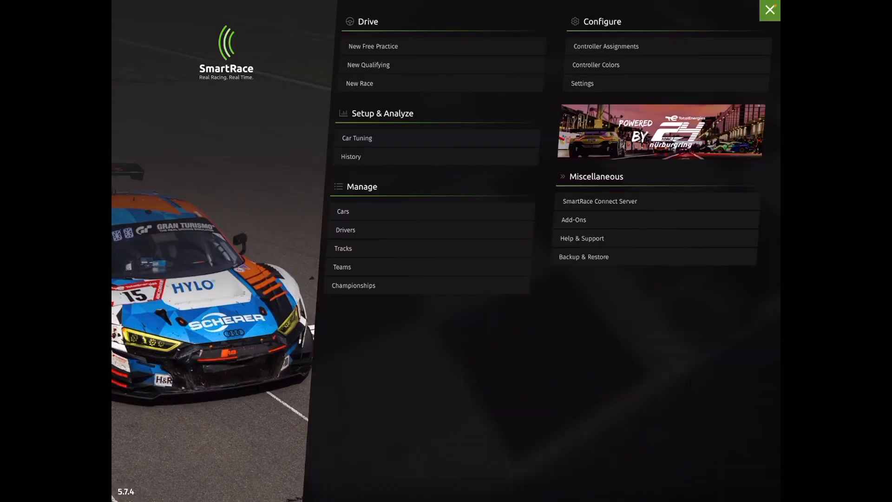
{"action": "left_click", "coordinate": [343, 248]}
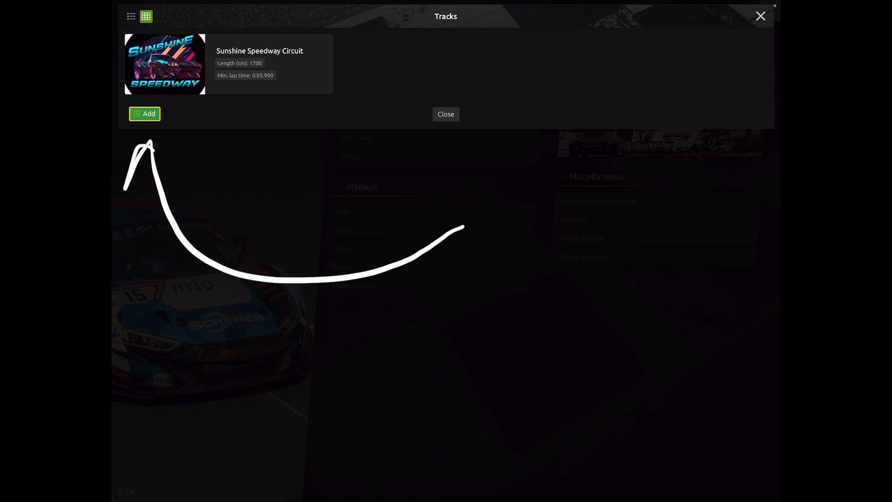
Start a new track named Test track with short name TT1.
{"action": "left_click", "coordinate": [145, 113]}
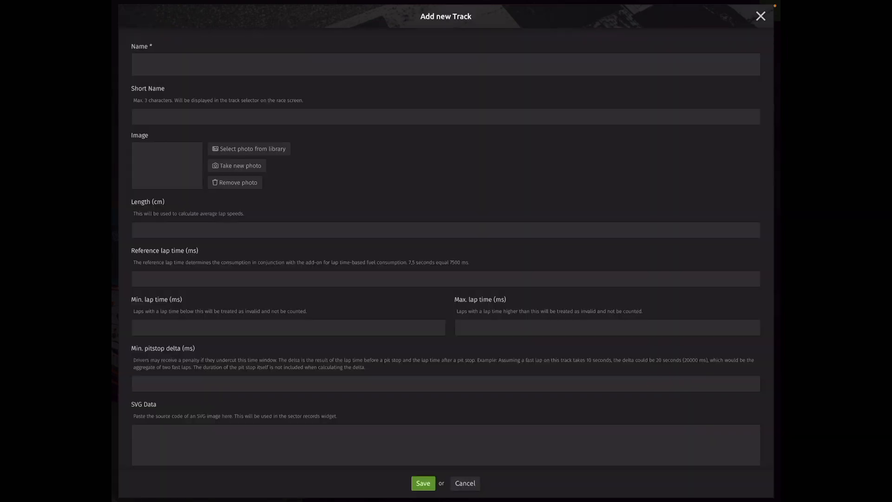
{"action": "left_click", "coordinate": [445, 65]}
{"action": "type", "text": "Test track"}
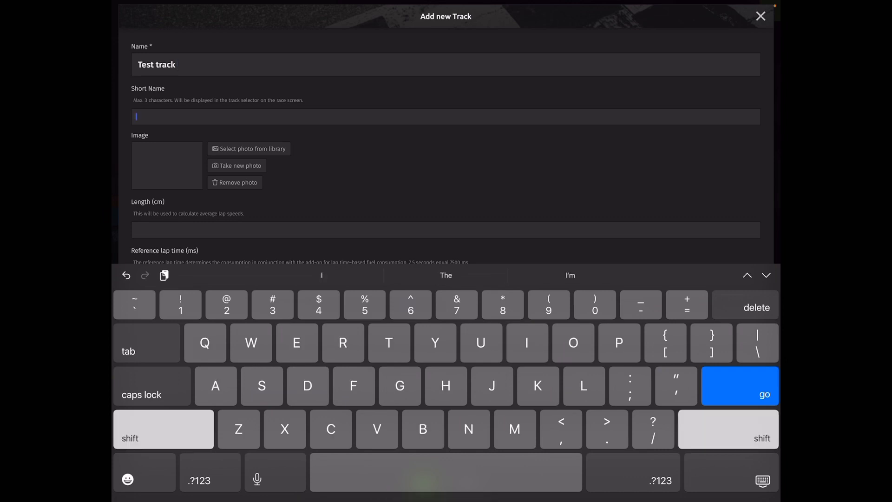
{"action": "type", "text": "Tl"}
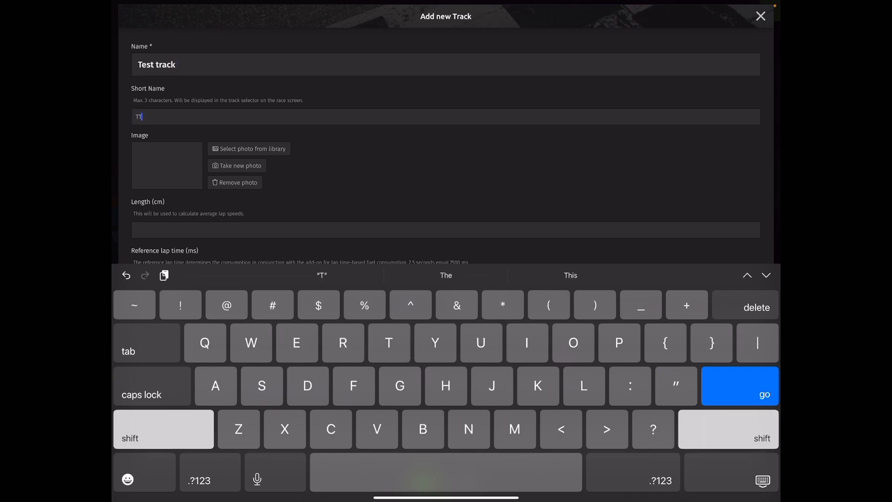
{"action": "type", "text": "1"}
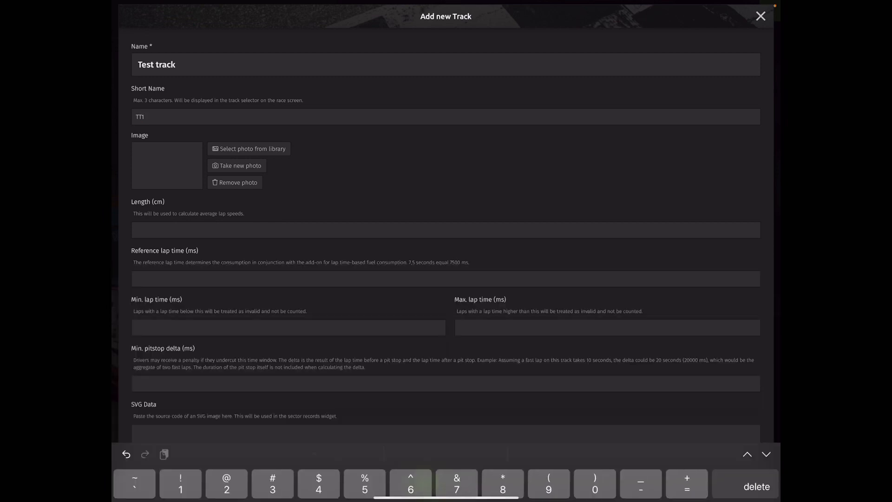
Give the new track a library photo and a length of 2000 cm.
{"action": "left_click", "coordinate": [250, 149]}
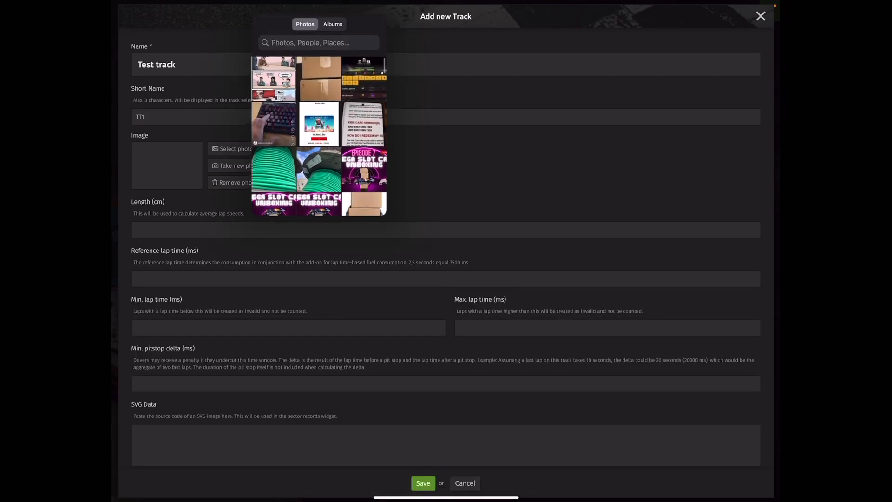
{"action": "left_click", "coordinate": [273, 78]}
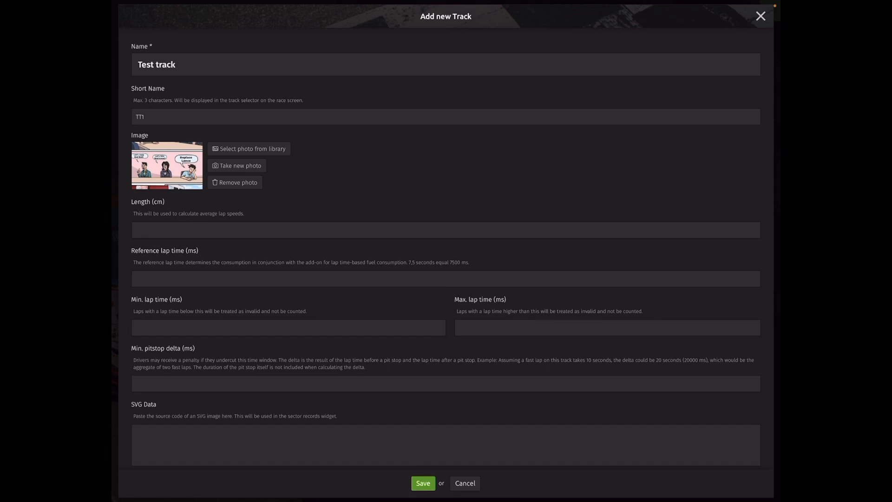
{"action": "left_click", "coordinate": [445, 229]}
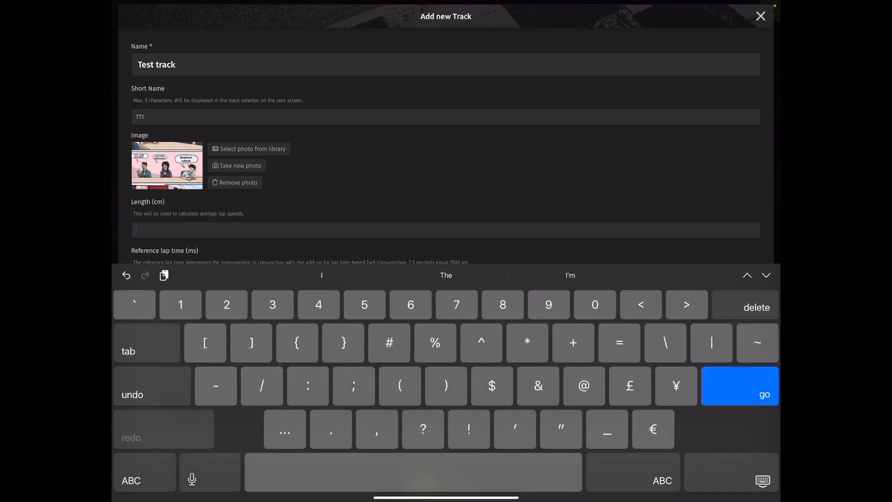
{"action": "type", "text": "2000"}
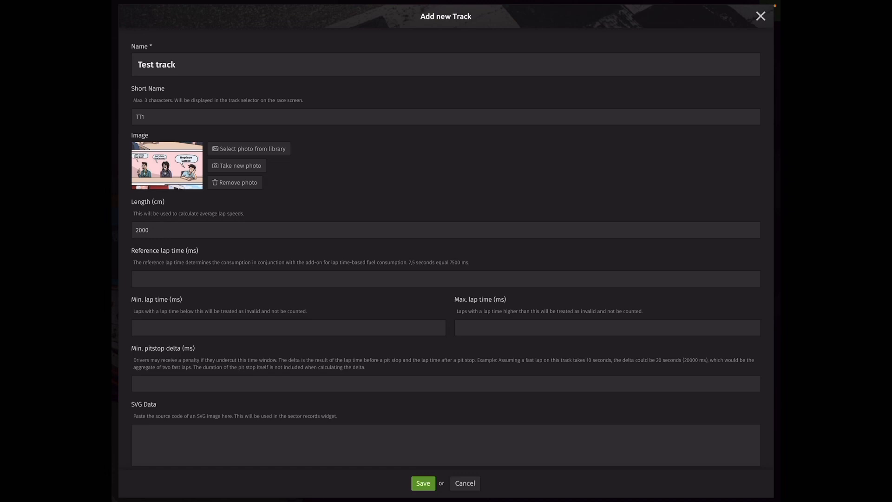
Finish the track form and browse through the car collection grid.
{"action": "left_click", "coordinate": [422, 482]}
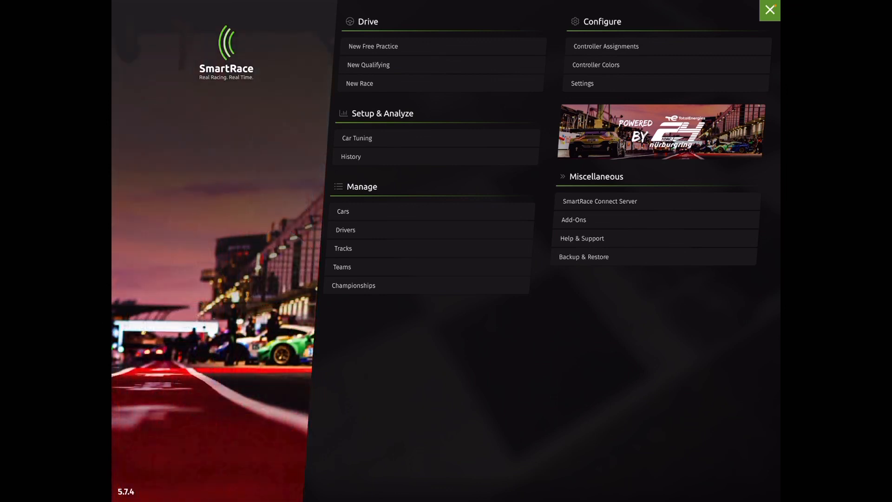
{"action": "left_click", "coordinate": [343, 211]}
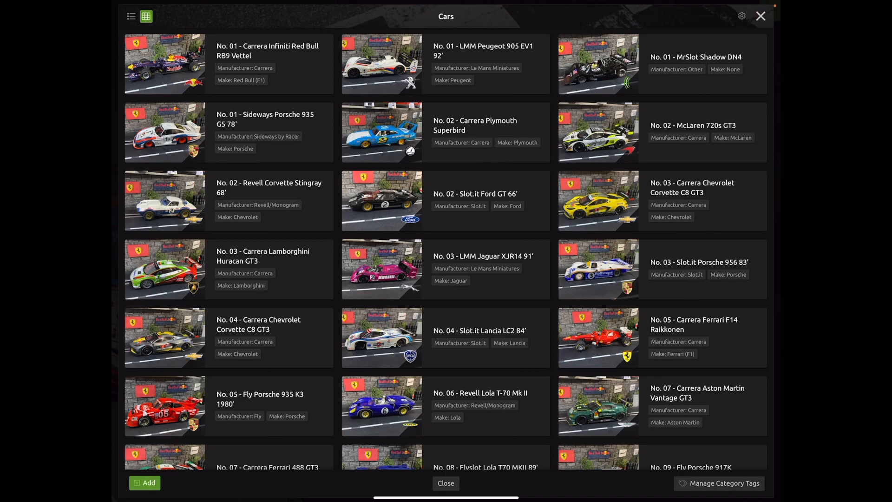
{"action": "scroll", "scroll_direction": "down", "scroll_amount": 3}
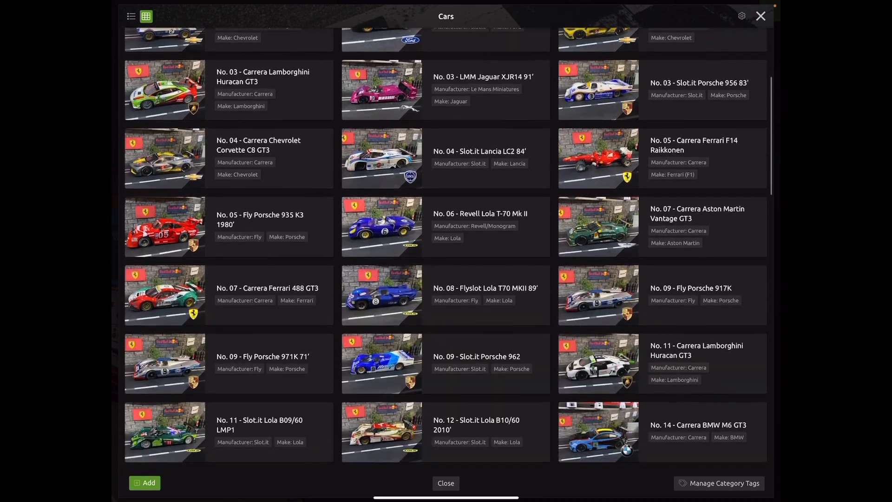
{"action": "scroll", "scroll_direction": "down", "scroll_amount": 3}
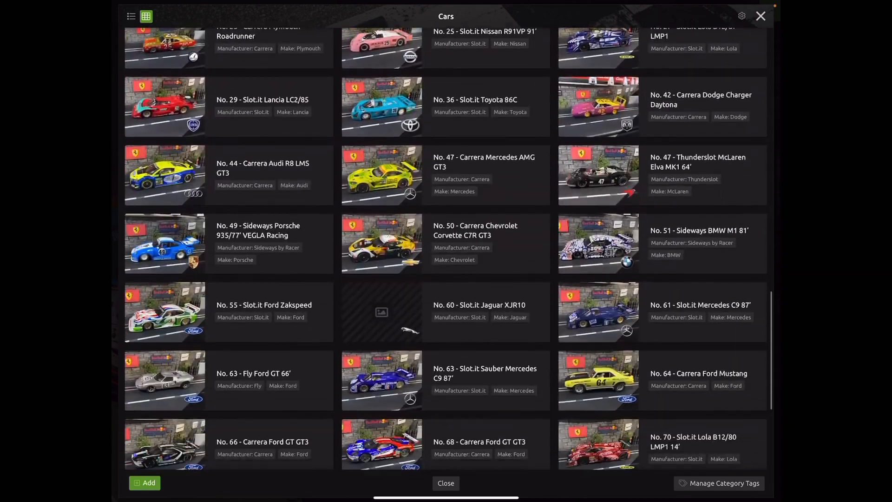
{"action": "scroll", "scroll_direction": "down", "scroll_amount": 3}
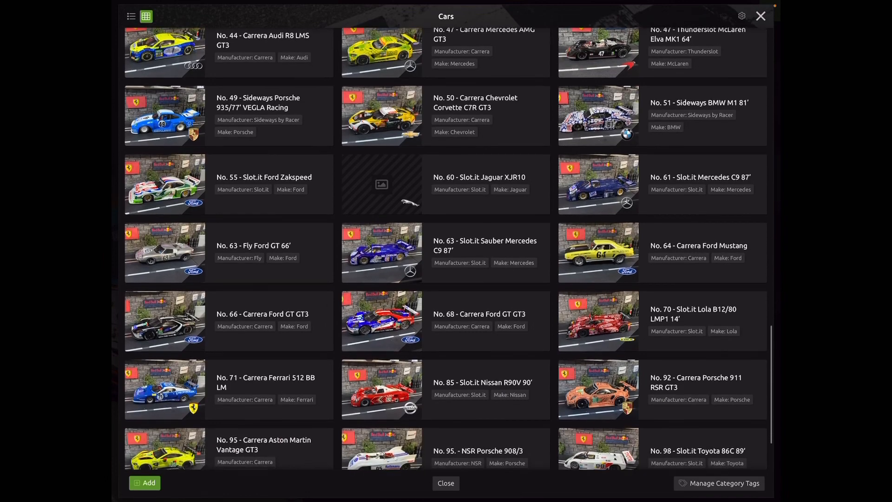
{"action": "scroll", "scroll_direction": "up", "scroll_amount": 3}
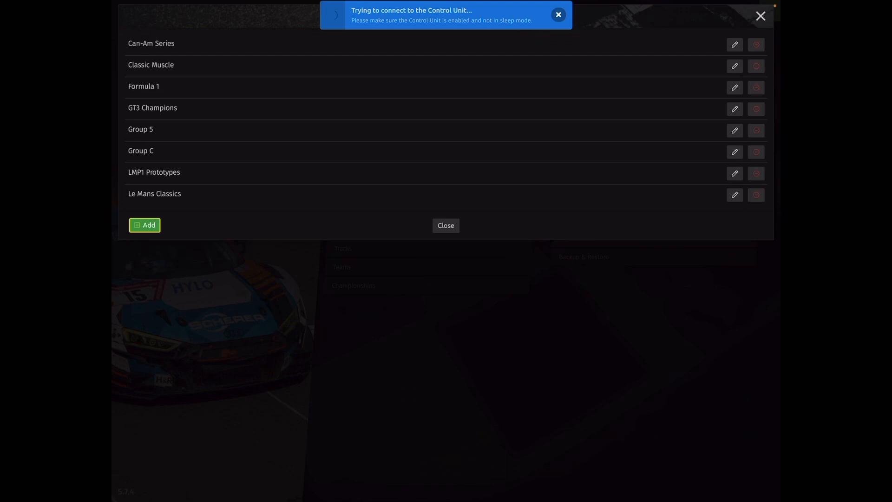
Create and save a new car category named Test group.
{"action": "left_click", "coordinate": [145, 225]}
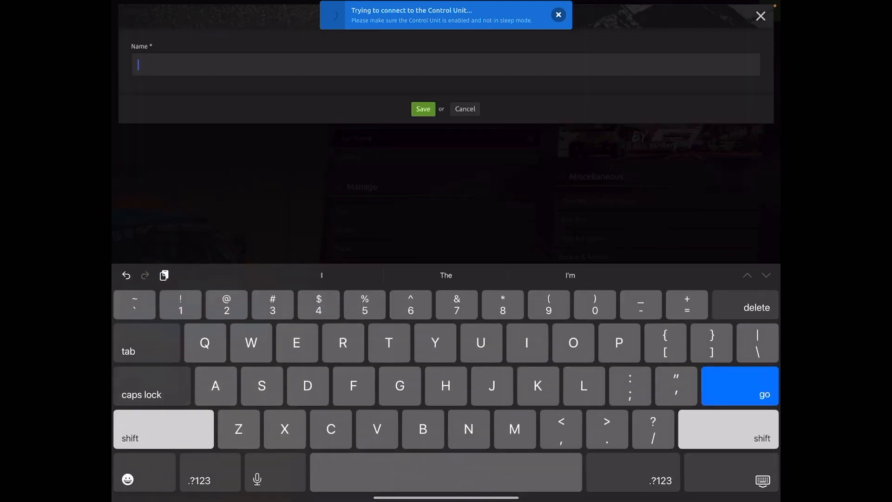
{"action": "type", "text": "Test gr"}
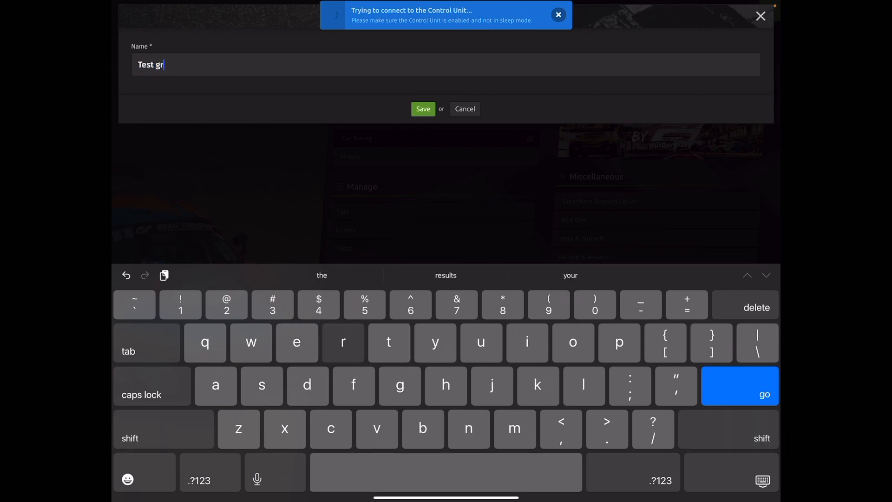
{"action": "type", "text": "oup"}
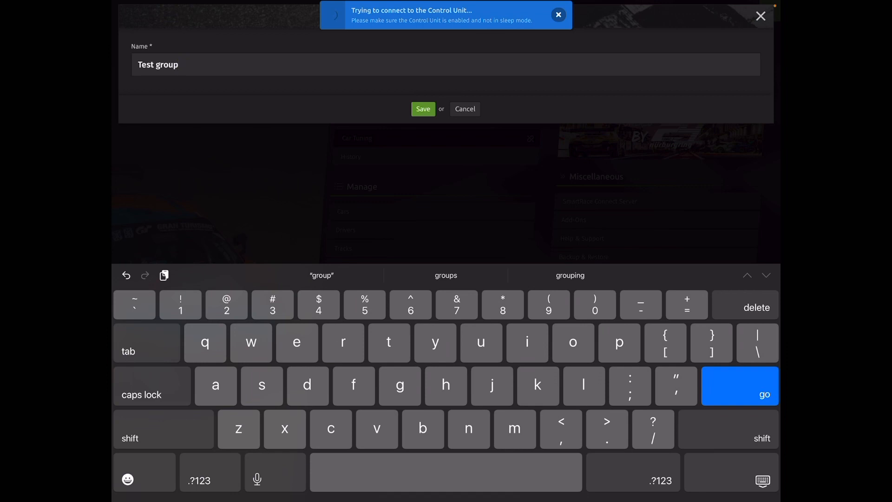
{"action": "left_click", "coordinate": [423, 109]}
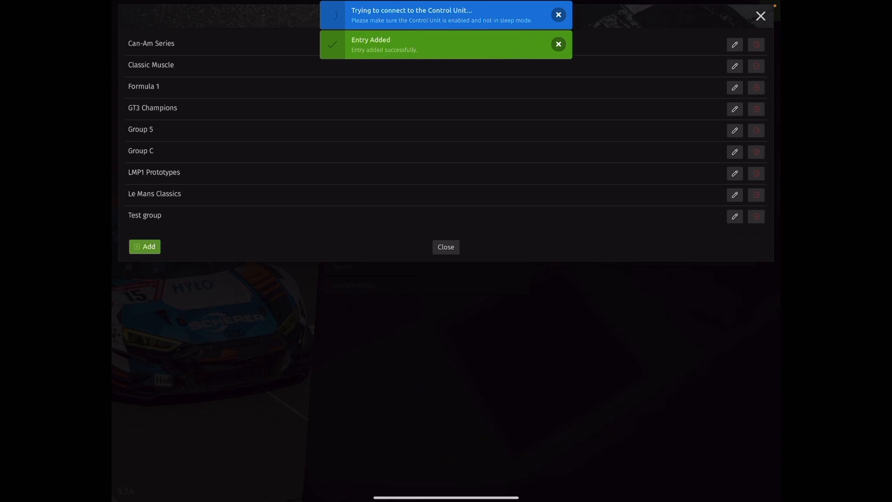
Dismiss the confirmation and return to the car database grid.
{"action": "left_click", "coordinate": [557, 45]}
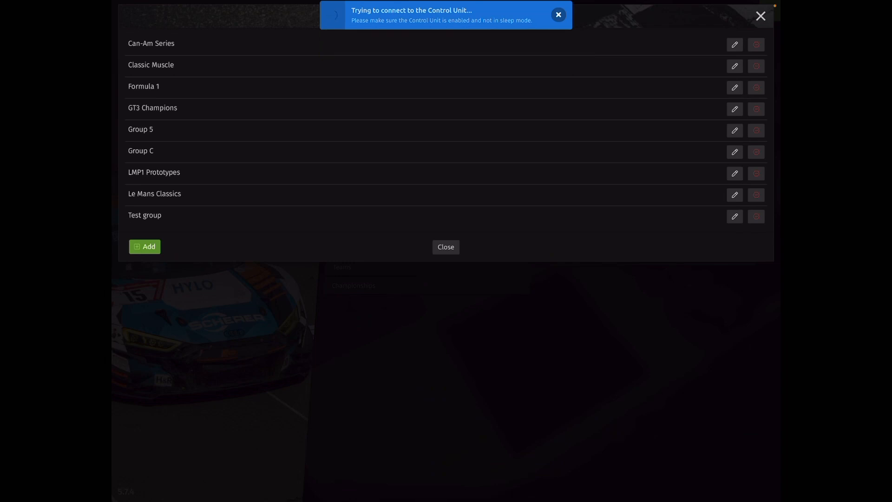
{"action": "left_click", "coordinate": [445, 246]}
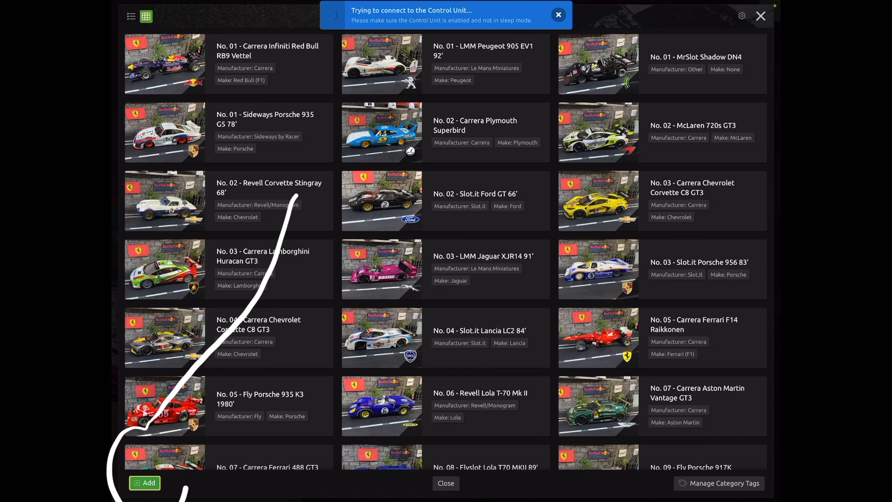
Start a new car named No. 00 NSR McLaren 720S Test Car tagged Test group.
{"action": "left_click", "coordinate": [145, 483]}
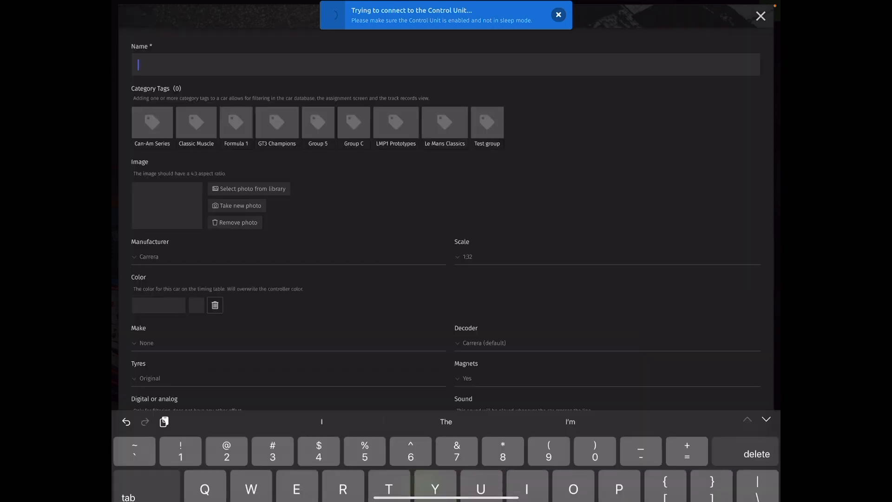
{"action": "type", "text": "No. 00 NSR McLaren 720S Test Car"}
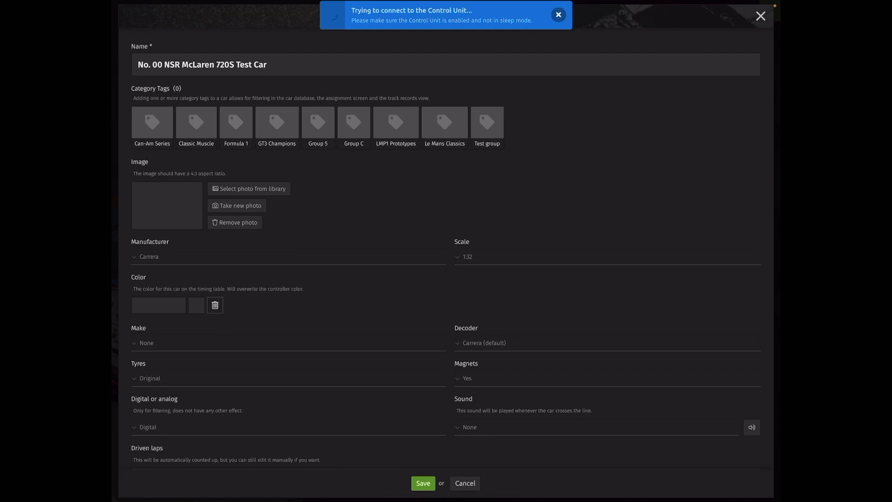
{"action": "left_click", "coordinate": [487, 125]}
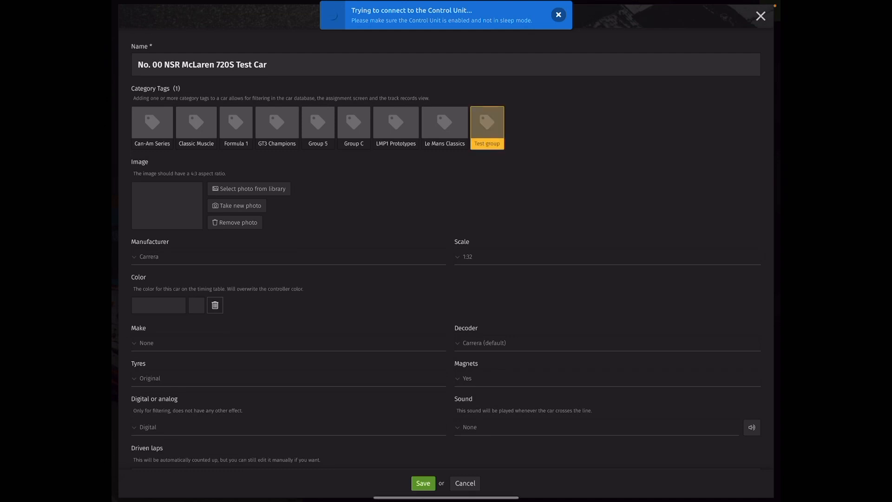
Use the white car photo from the library as the car image.
{"action": "left_click", "coordinate": [249, 189]}
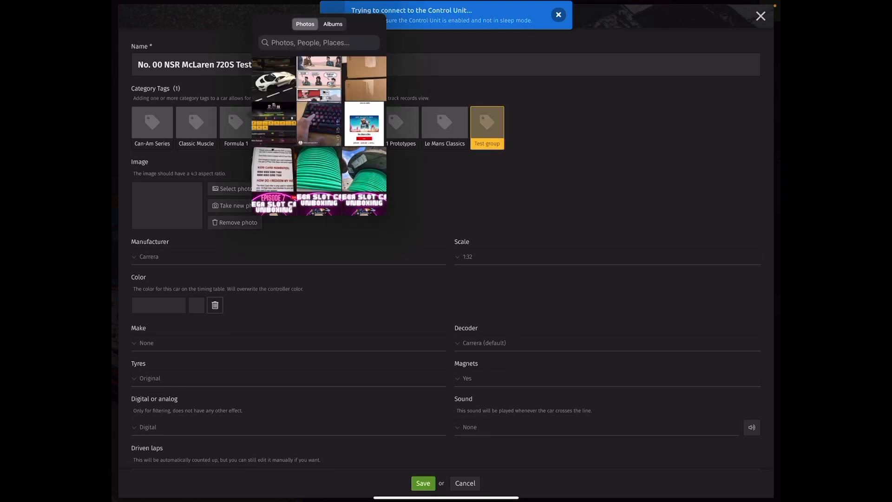
{"action": "left_click", "coordinate": [274, 82]}
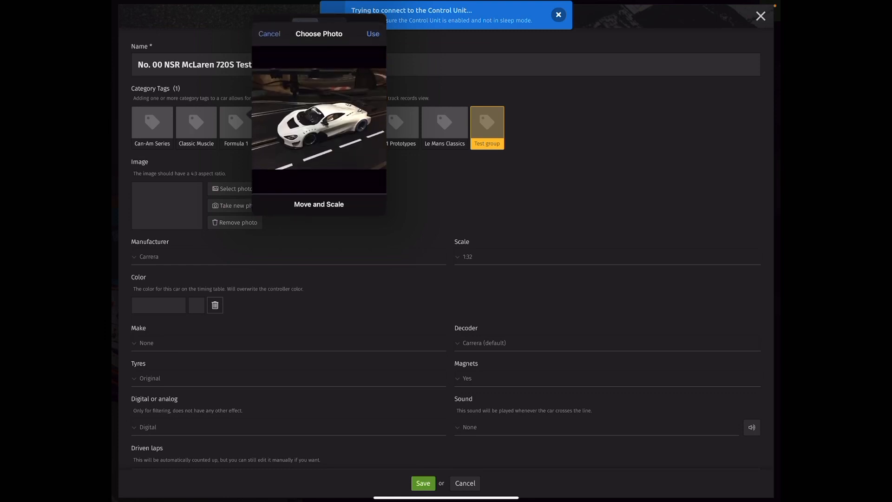
{"action": "left_click", "coordinate": [373, 34]}
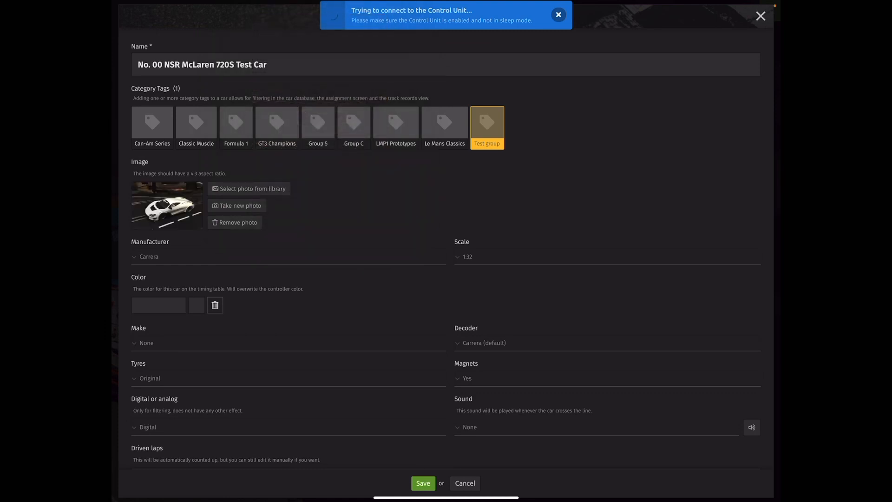
Set the manufacturer to NSR and the timing colour to white.
{"action": "scroll", "scroll_direction": "down", "scroll_amount": 3}
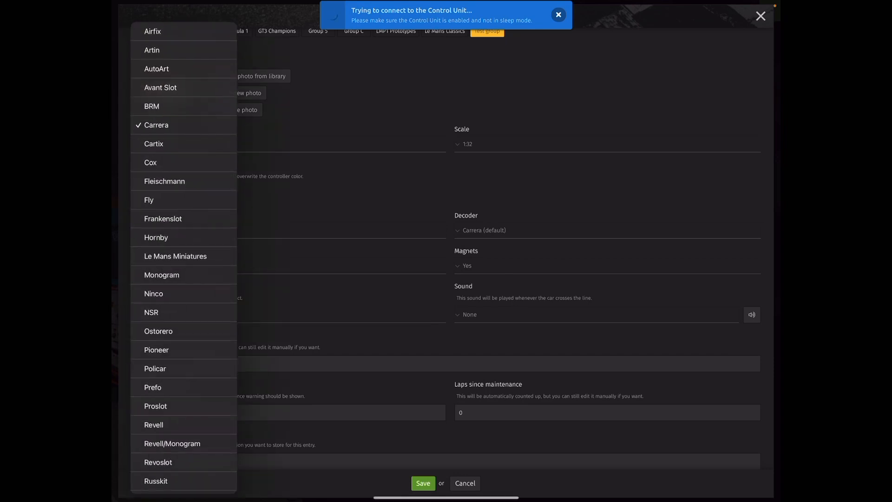
{"action": "left_click", "coordinate": [151, 313]}
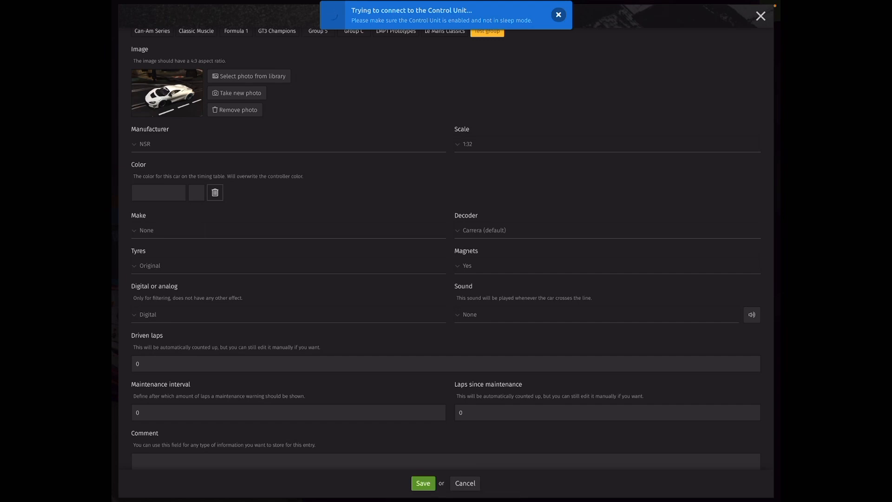
{"action": "left_click", "coordinate": [158, 192]}
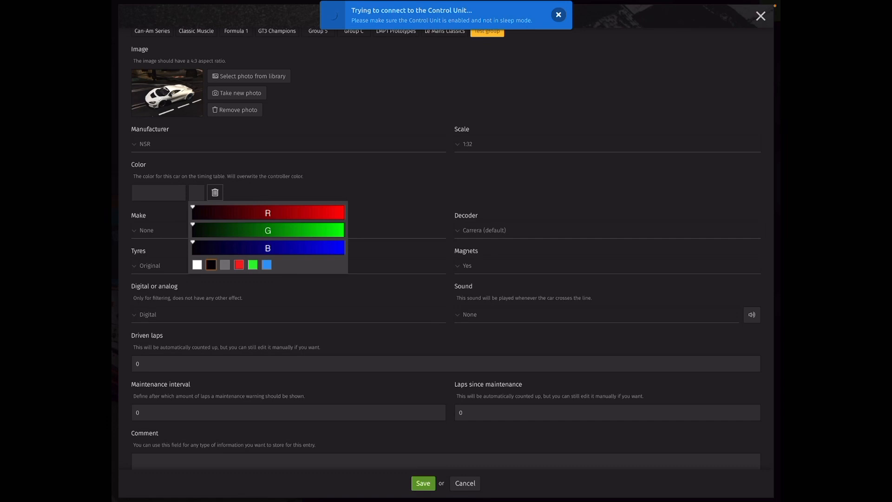
{"action": "left_click", "coordinate": [196, 264]}
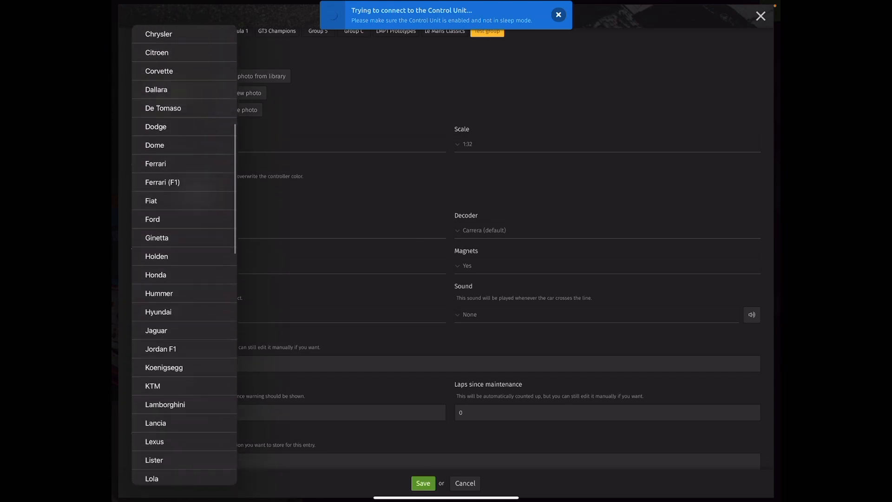
Set the car's make to McLaren.
{"action": "scroll", "scroll_direction": "down", "scroll_amount": 3}
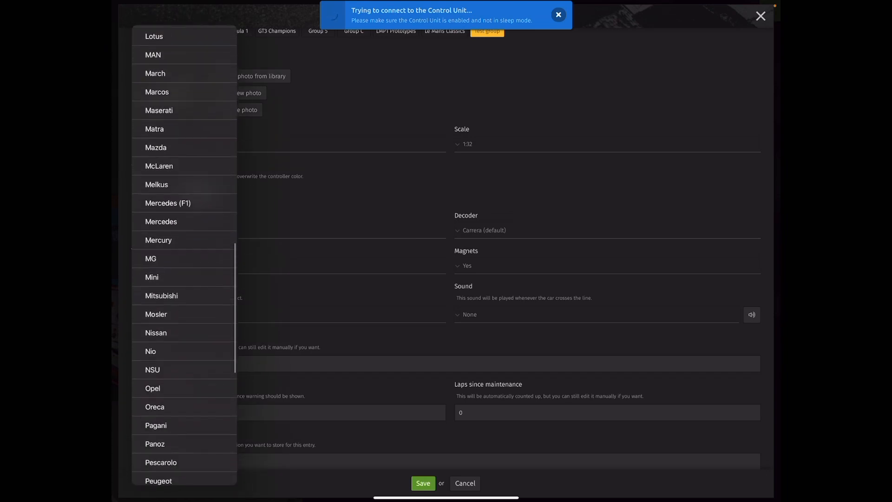
{"action": "scroll", "scroll_direction": "down", "scroll_amount": 3}
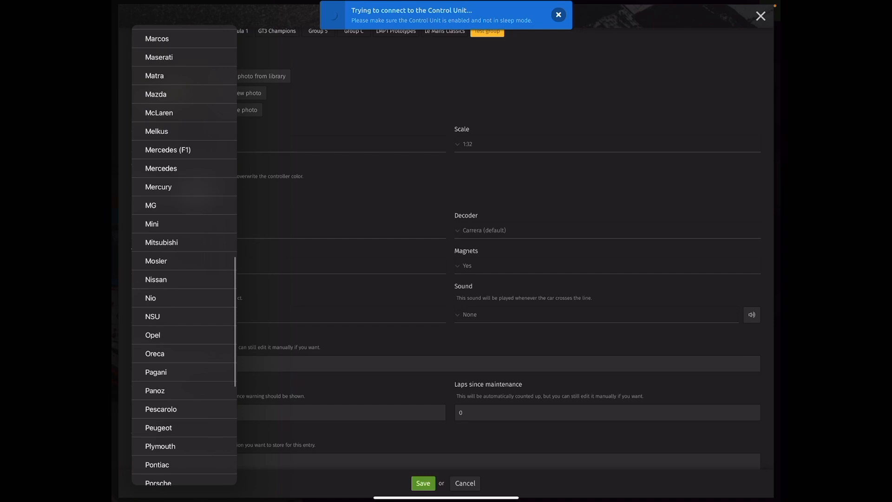
{"action": "left_click", "coordinate": [159, 112]}
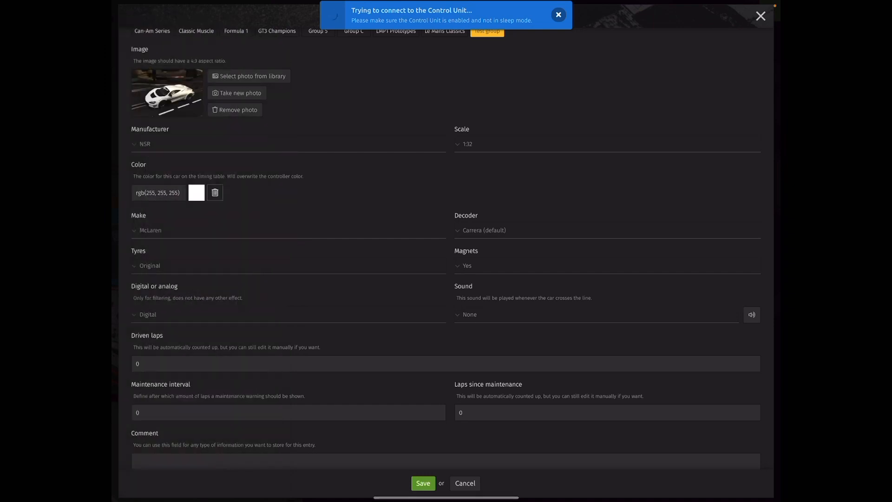
Set Paul Gage Tires, analog decoder, analog mode and no line-crossing sound.
{"action": "left_click", "coordinate": [608, 230]}
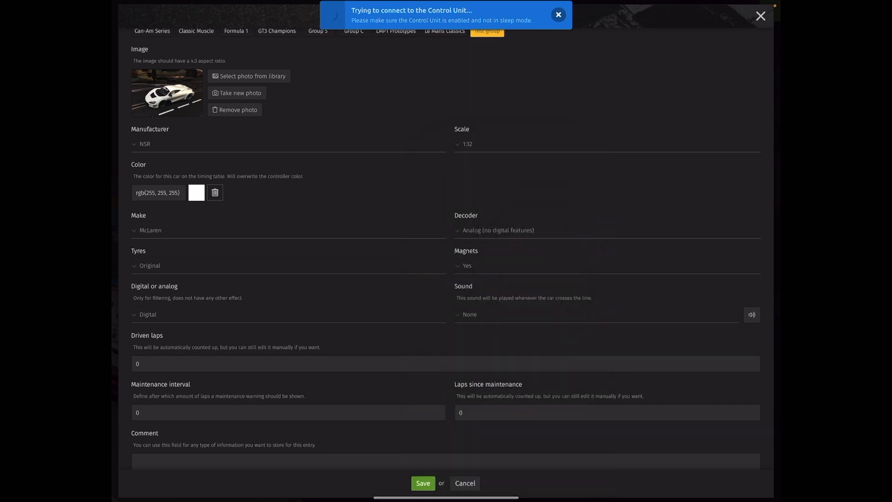
{"action": "left_click", "coordinate": [149, 265]}
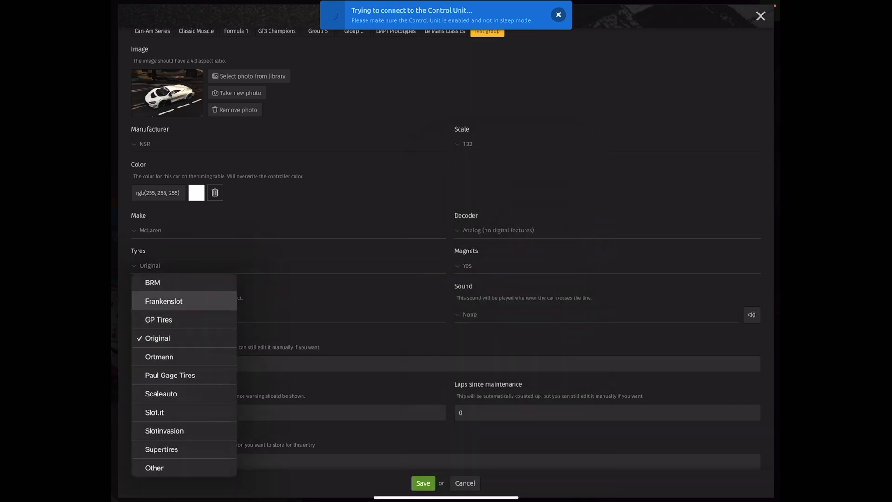
{"action": "left_click", "coordinate": [169, 375]}
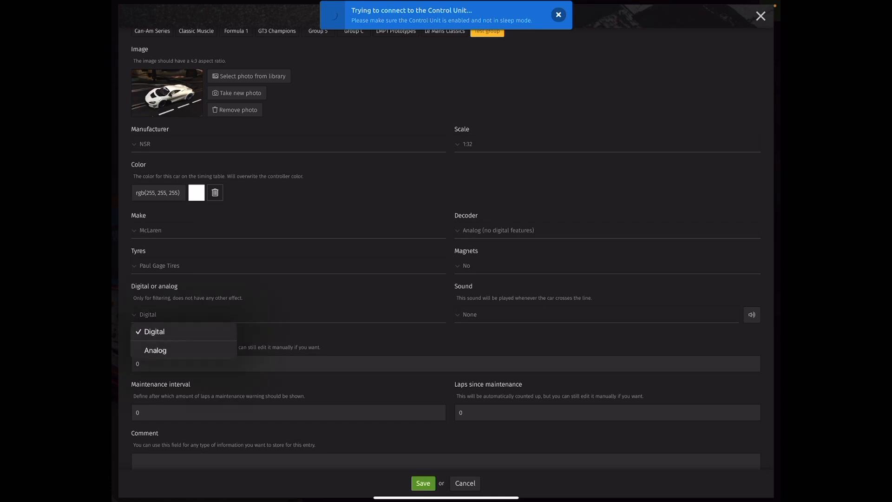
{"action": "left_click", "coordinate": [156, 351]}
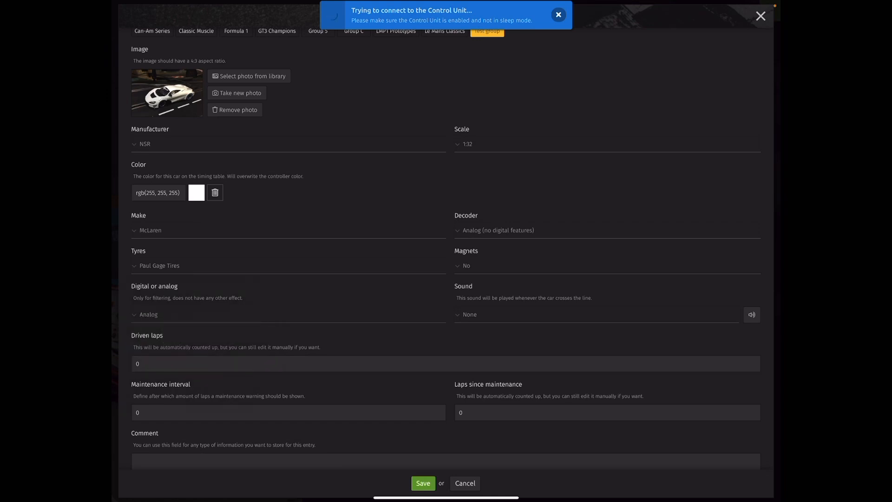
{"action": "left_click", "coordinate": [597, 314]}
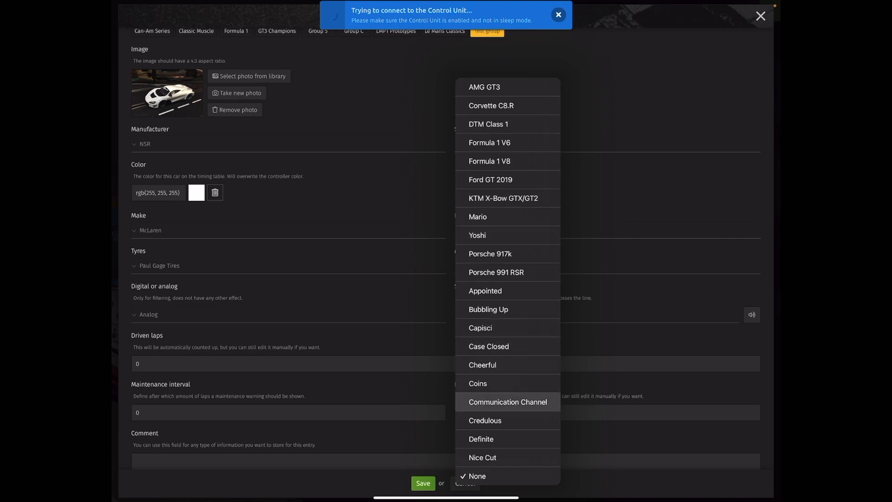
{"action": "left_click", "coordinate": [507, 402]}
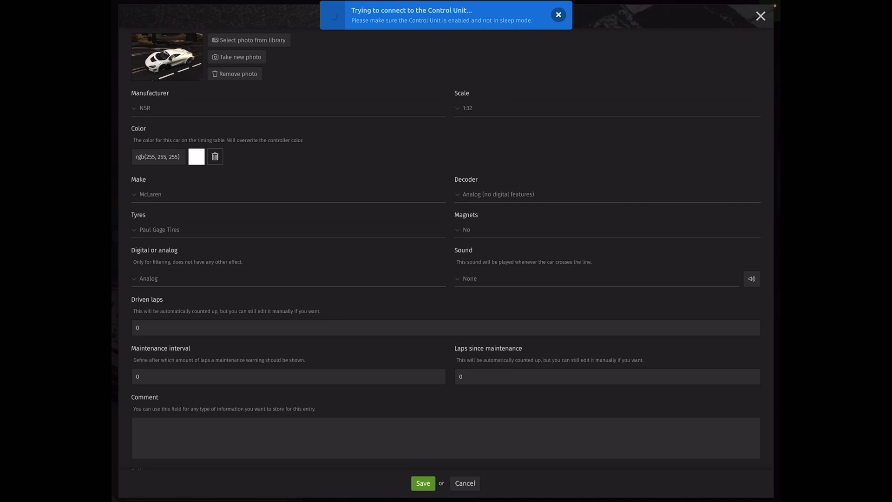
Set a 500-lap maintenance interval and save the test car.
{"action": "scroll", "scroll_direction": "down", "scroll_amount": 3}
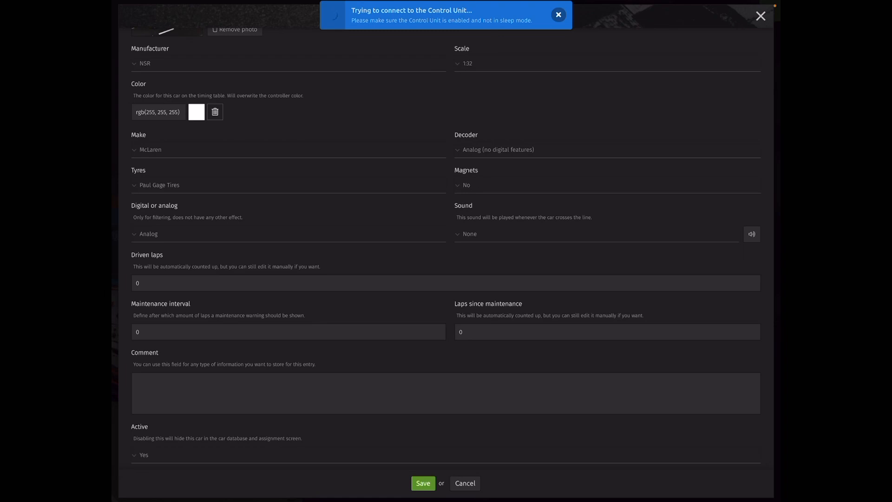
{"action": "scroll", "scroll_direction": "down", "scroll_amount": 3}
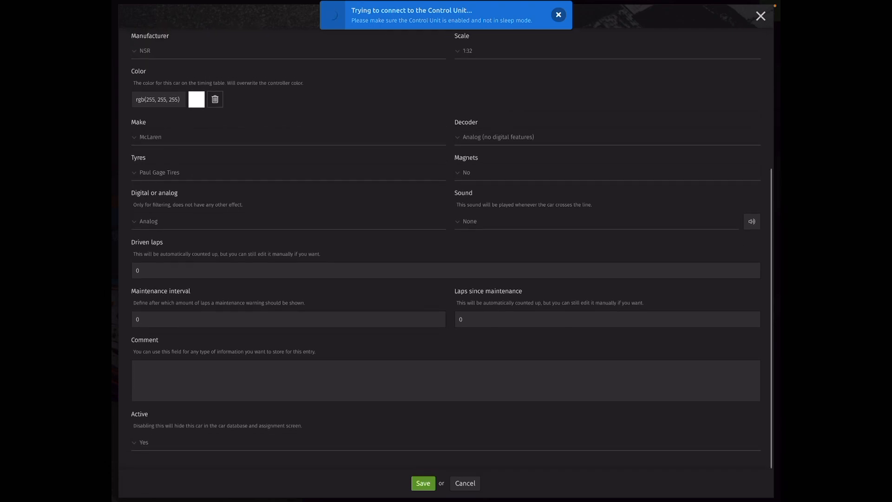
{"action": "left_click", "coordinate": [288, 319]}
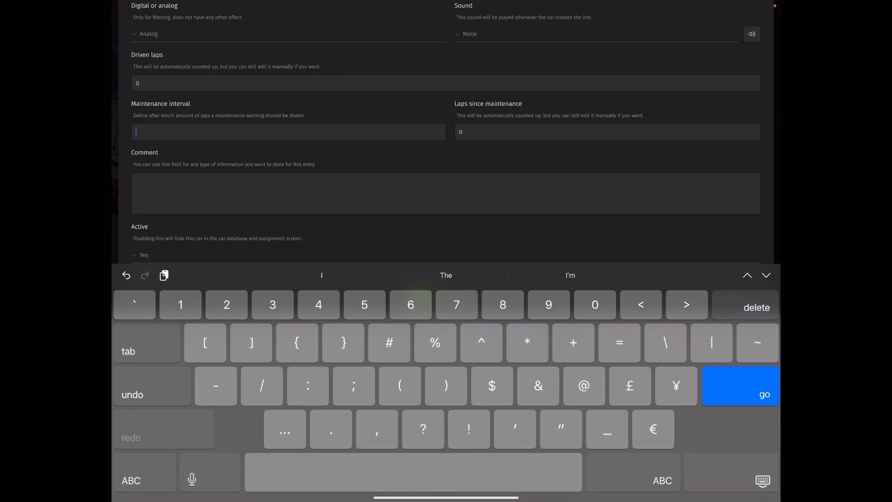
{"action": "type", "text": "500"}
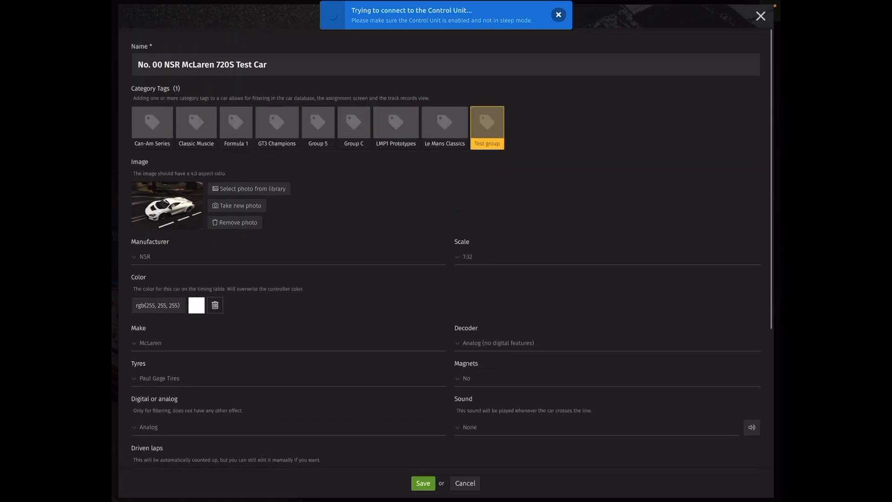
{"action": "left_click", "coordinate": [423, 483]}
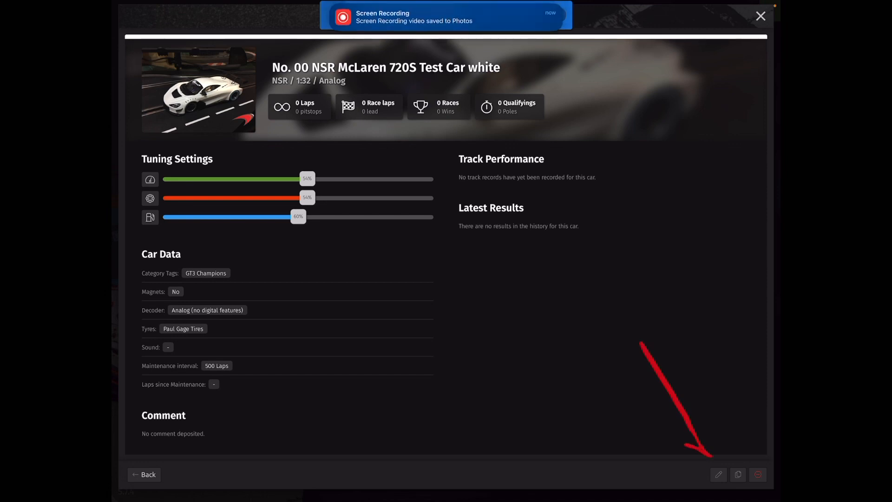
Reopen the test car and review its data sheet showing 500 Laps.
{"action": "left_click", "coordinate": [719, 475]}
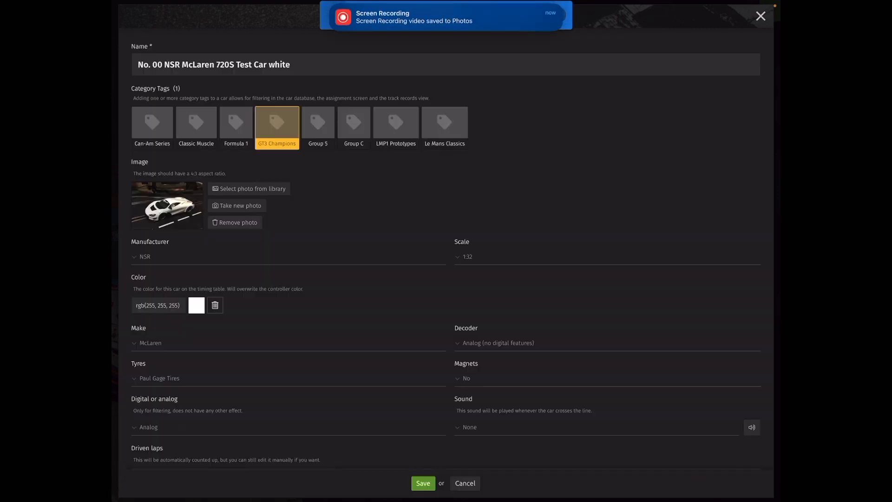
{"action": "scroll", "scroll_direction": "down", "scroll_amount": 3}
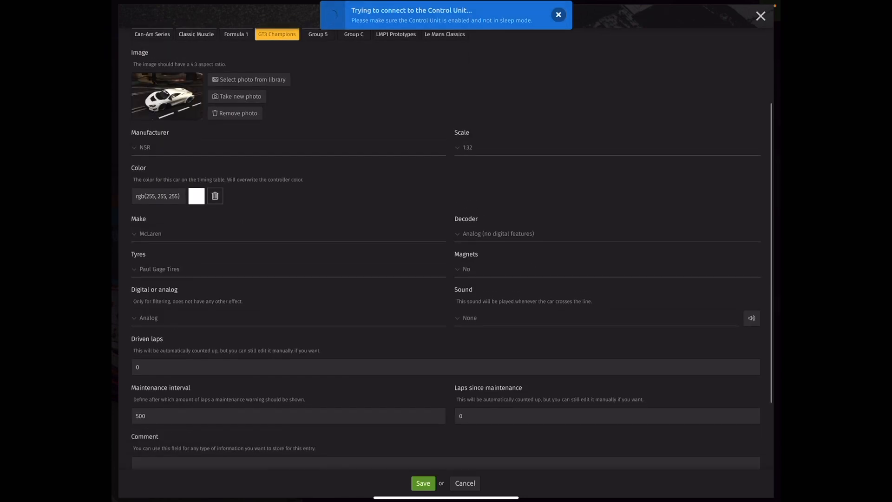
{"action": "scroll", "scroll_direction": "up", "scroll_amount": 3}
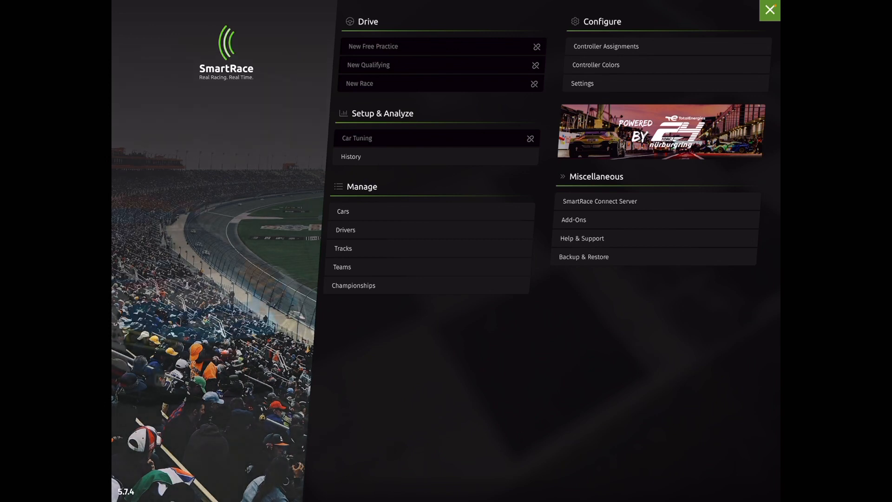
Start a new driver in the Drivers list named Masterchief with short name 117.
{"action": "left_click", "coordinate": [346, 229]}
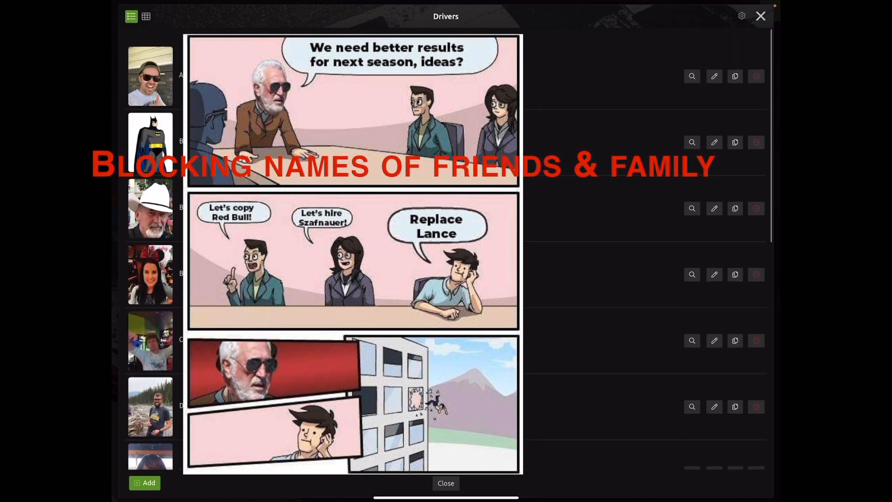
{"action": "scroll", "scroll_direction": "down", "scroll_amount": 3}
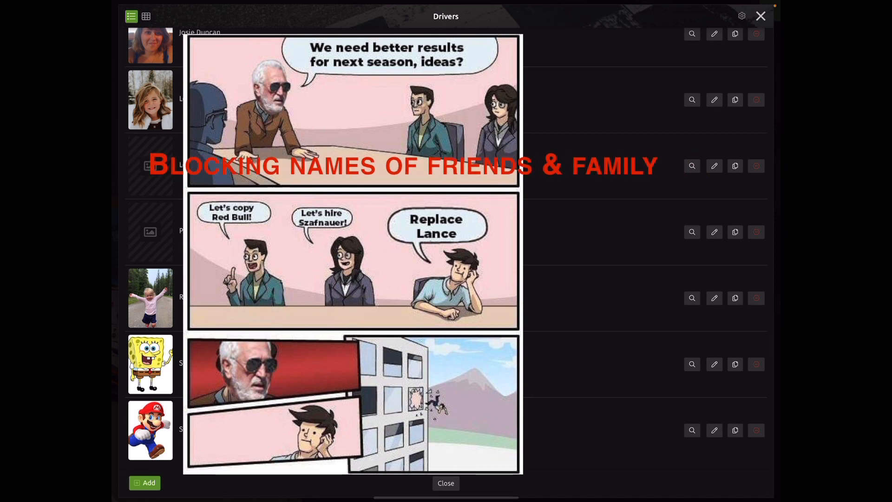
{"action": "left_click", "coordinate": [145, 482]}
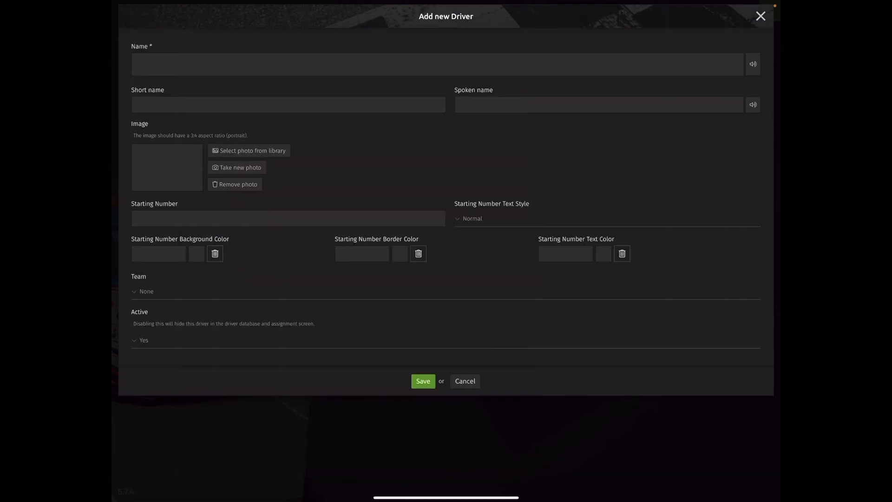
{"action": "type", "text": "Masterchief"}
{"action": "type", "text": "117"}
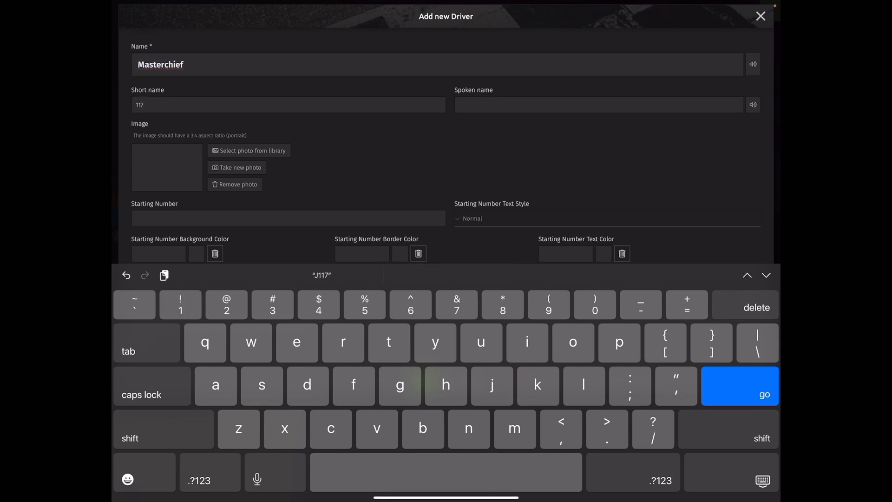
Give the driver the spoken name John-117 and save him.
{"action": "left_click", "coordinate": [164, 429]}
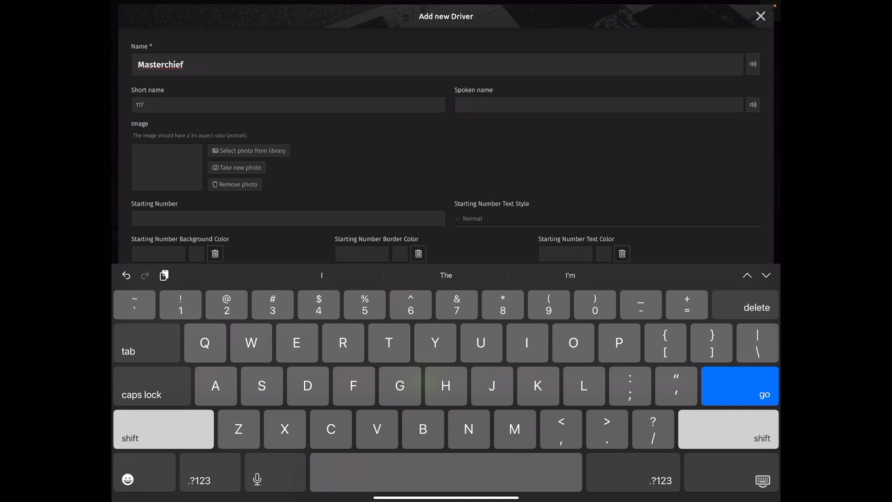
{"action": "type", "text": "John-117"}
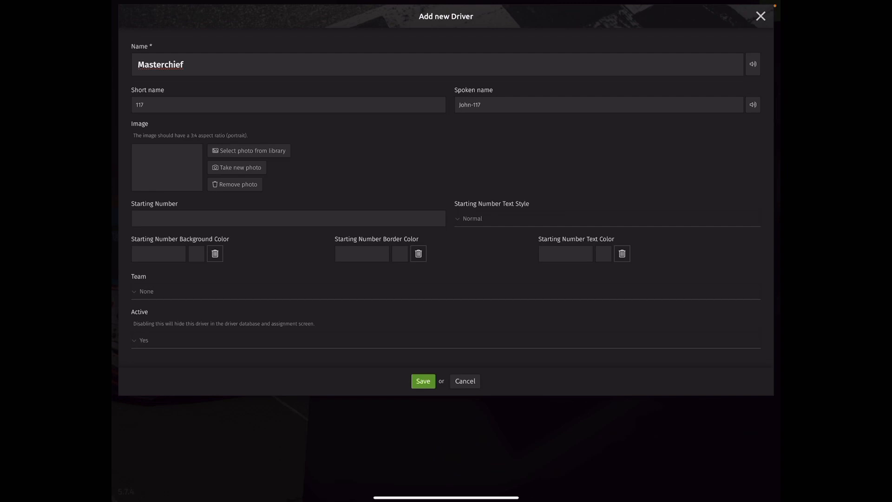
{"action": "left_click", "coordinate": [249, 150]}
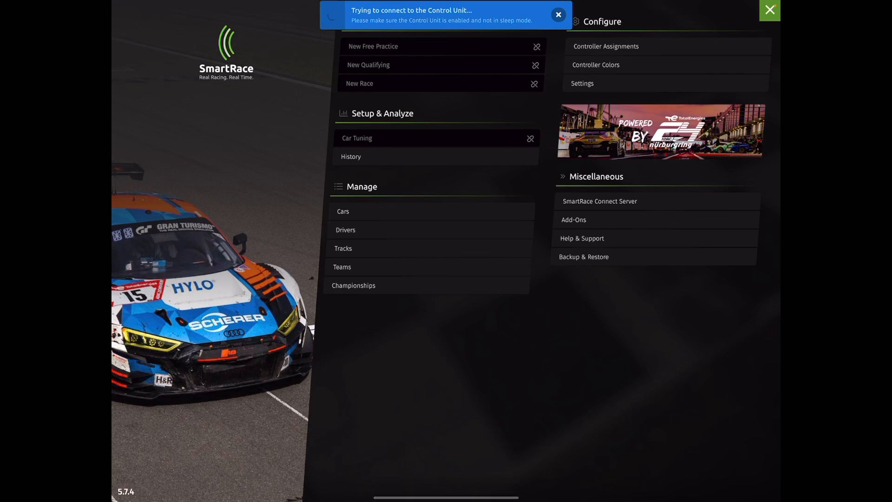
View Controller Colors from the main menu, then show the Cars collection listing the No. 00 NSR McLaren.
{"action": "left_click", "coordinate": [558, 14]}
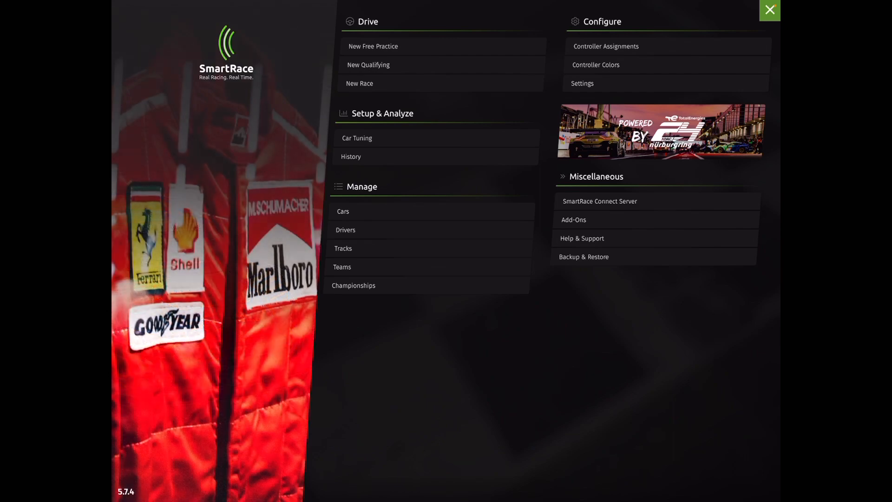
{"action": "left_click", "coordinate": [596, 64]}
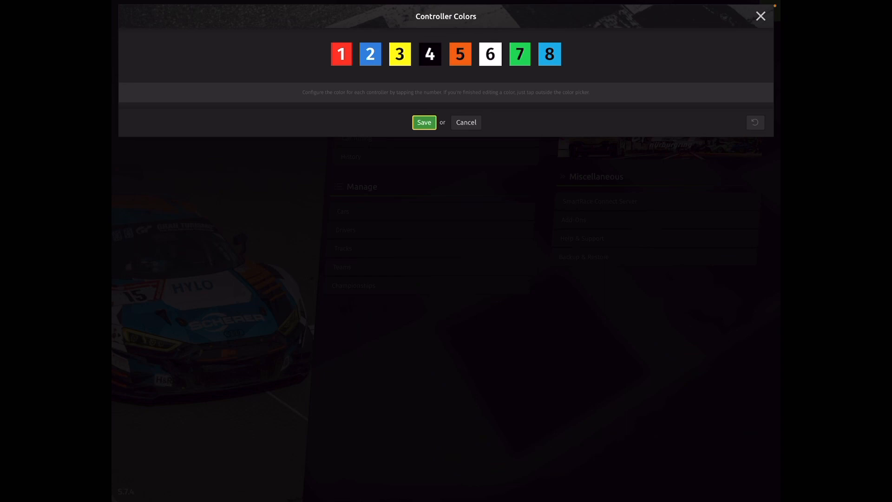
{"action": "left_click", "coordinate": [341, 54]}
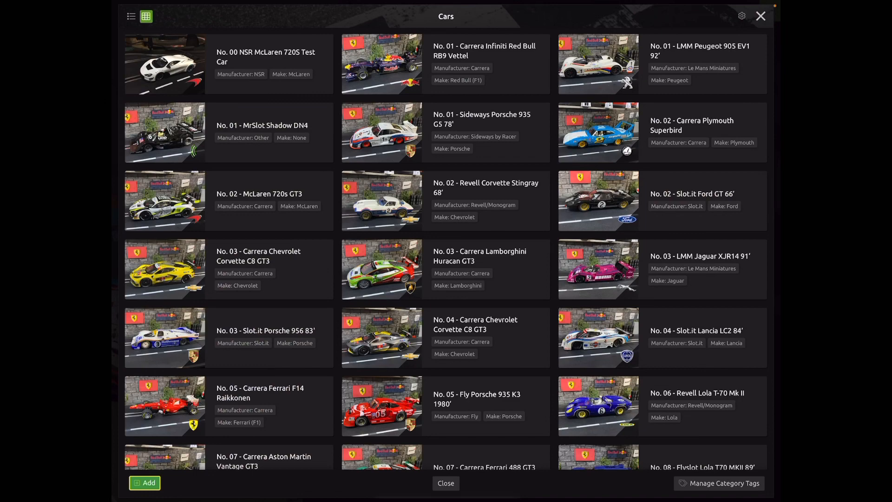
Save the car and go to the controller assignment screen from the race page.
{"action": "scroll", "scroll_direction": "down", "scroll_amount": 3}
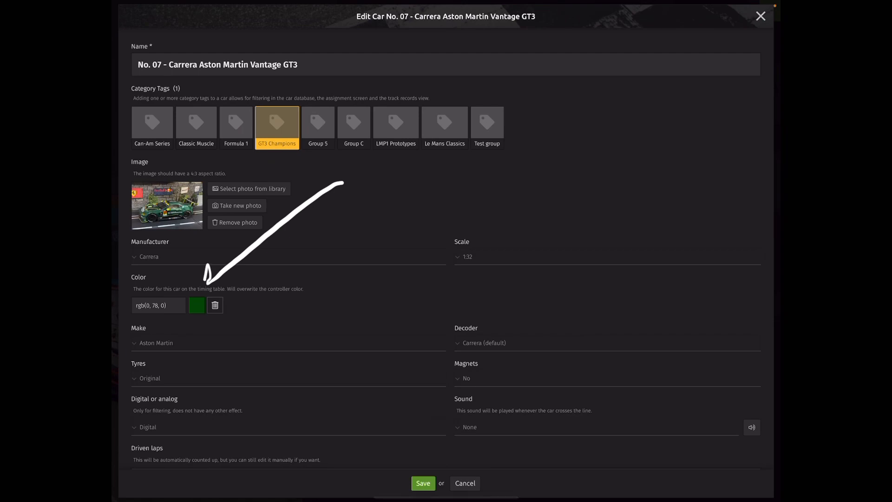
{"action": "left_click", "coordinate": [422, 484]}
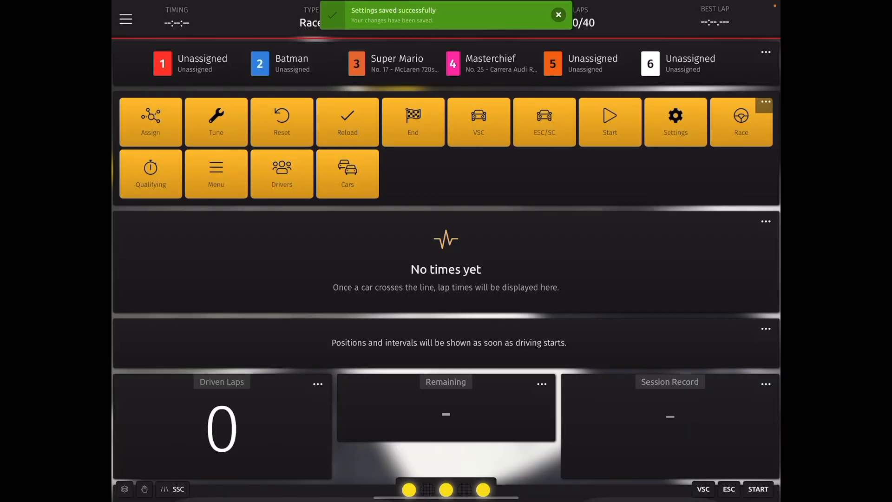
{"action": "left_click", "coordinate": [151, 121]}
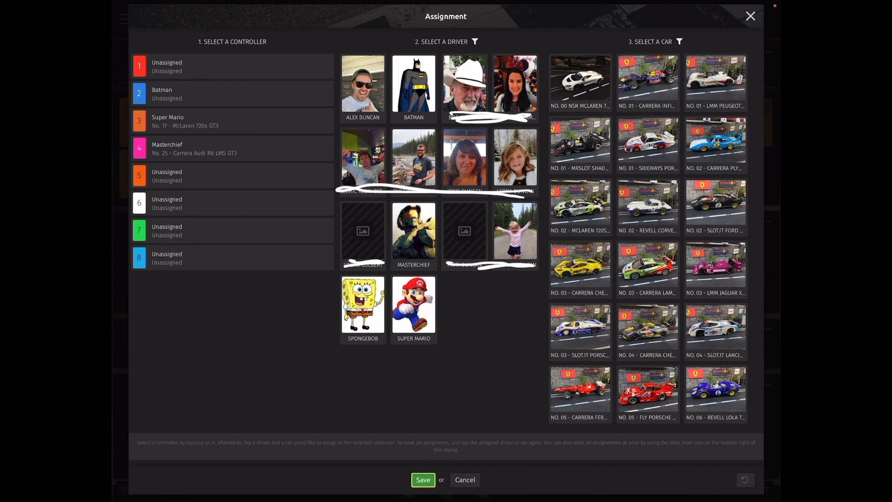
Assign controller 1 to Batman with the No. 08 Flyslot Lola and save.
{"action": "left_click", "coordinate": [232, 66]}
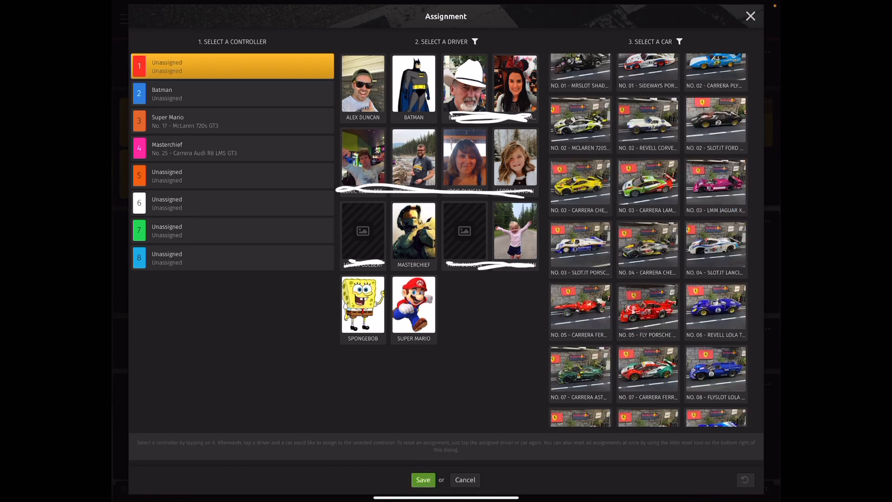
{"action": "left_click", "coordinate": [413, 84]}
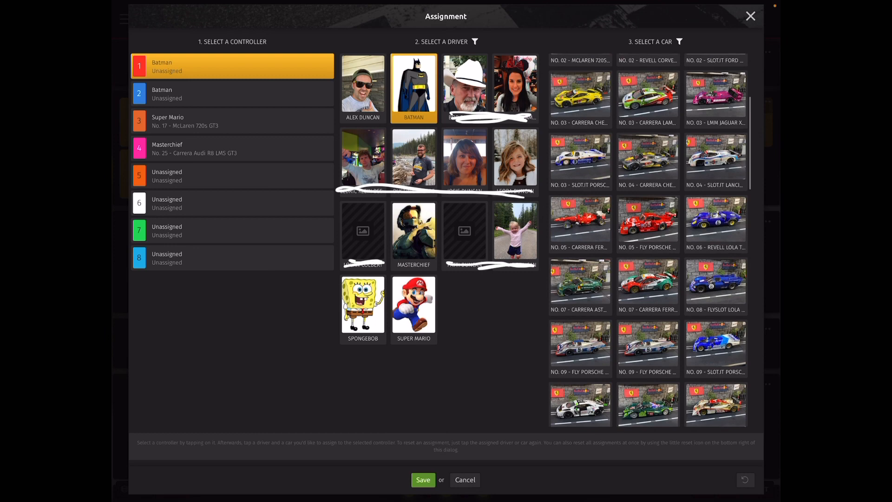
{"action": "left_click", "coordinate": [716, 286]}
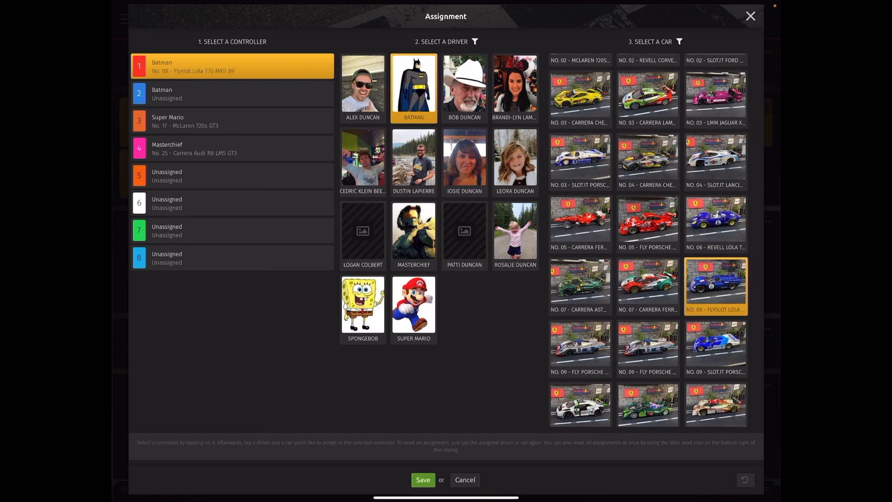
{"action": "left_click", "coordinate": [422, 480]}
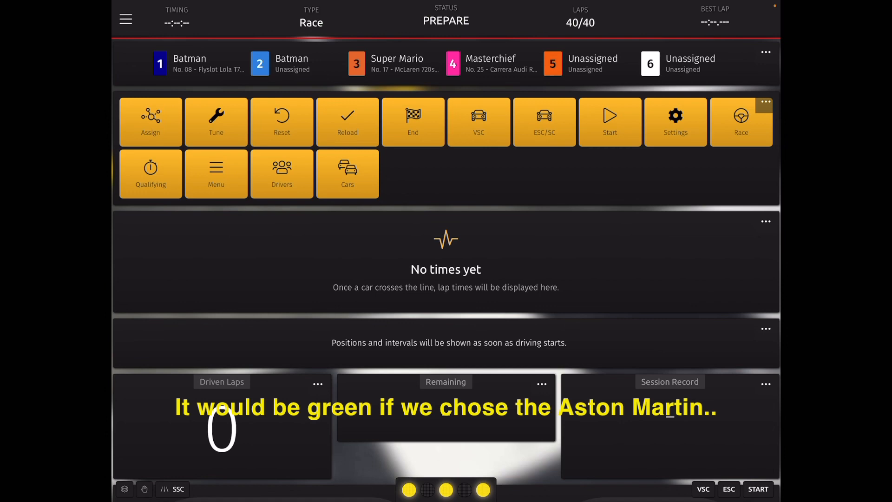
From the race page view Controller Colors and cancel back to the main menu unchanged.
{"action": "left_click", "coordinate": [126, 18]}
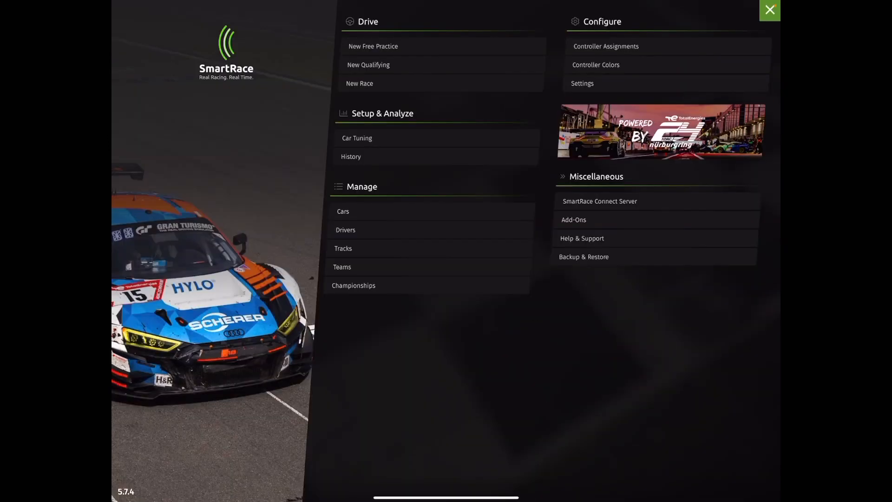
{"action": "left_click", "coordinate": [595, 64]}
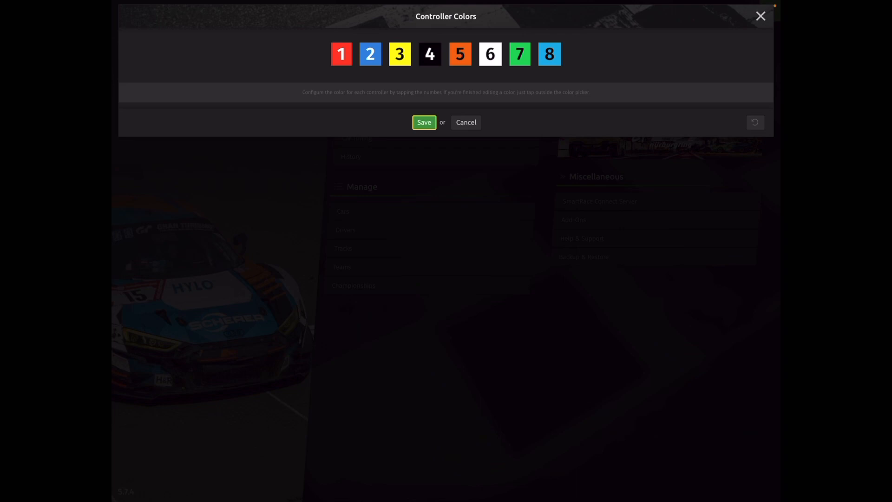
{"action": "left_click", "coordinate": [466, 123]}
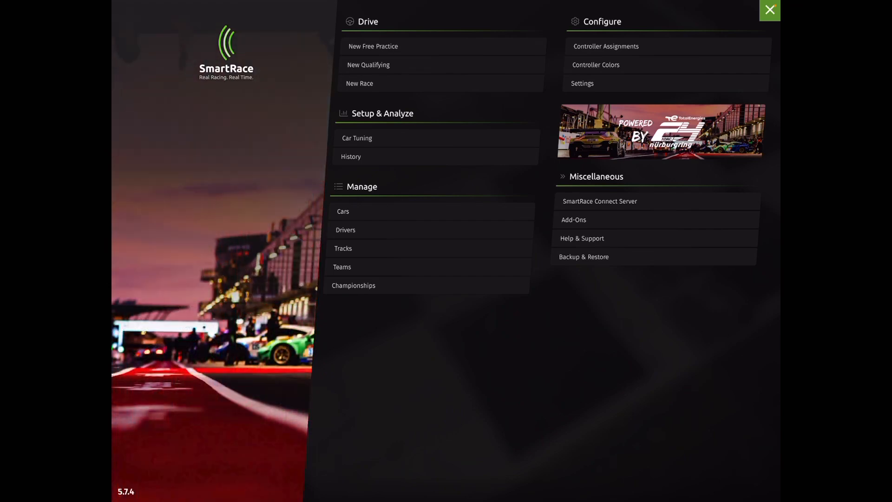
In Settings, browse Background Style and keep Starting grid (blurred).
{"action": "left_click", "coordinate": [582, 83]}
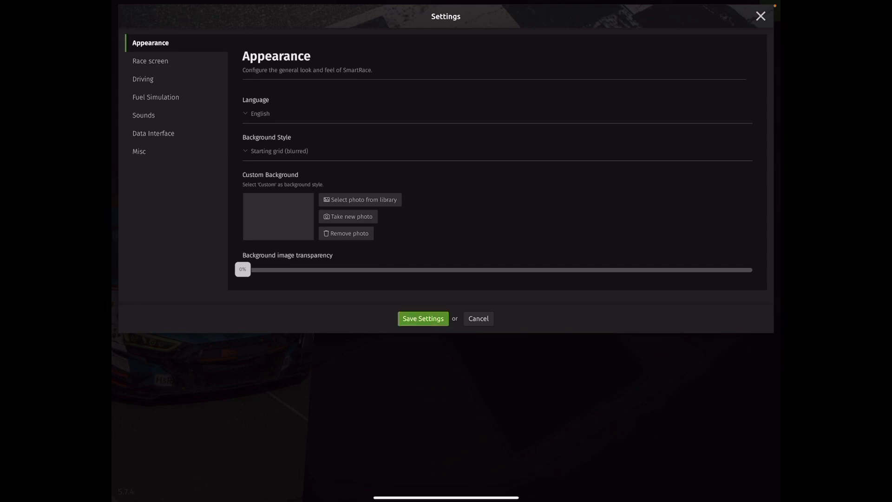
{"action": "left_click", "coordinate": [275, 150]}
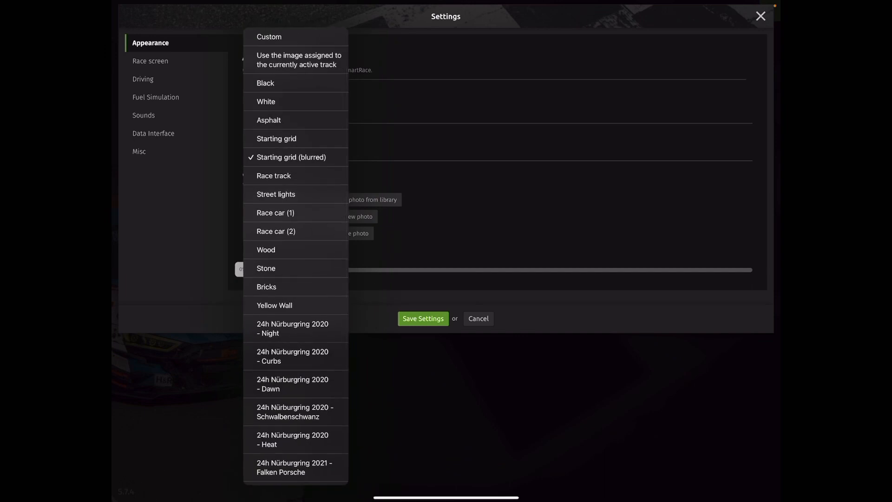
{"action": "left_click", "coordinate": [291, 157]}
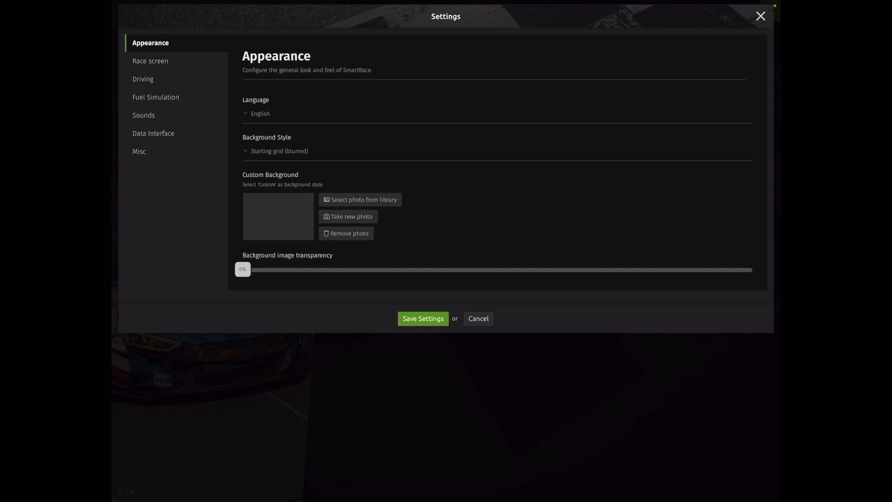
{"action": "left_click", "coordinate": [151, 61]}
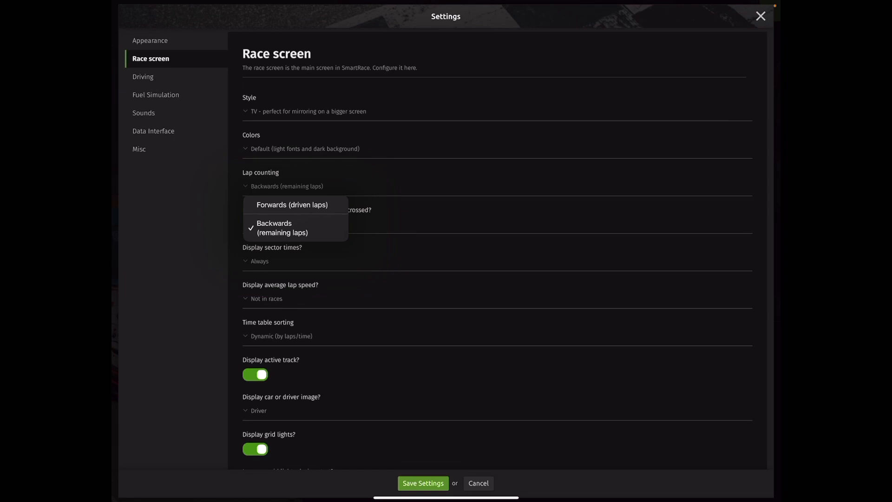
{"action": "scroll", "scroll_direction": "down", "scroll_amount": 3}
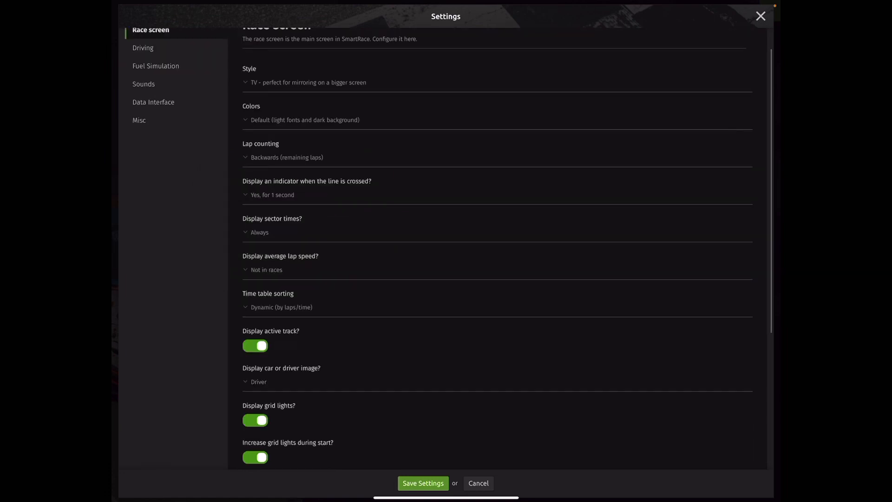
{"action": "left_click", "coordinate": [270, 194]}
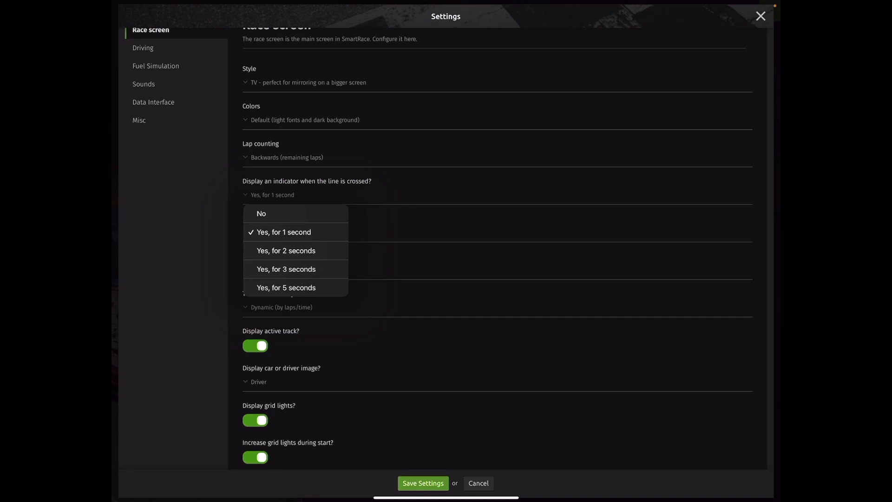
{"action": "left_click", "coordinate": [284, 231]}
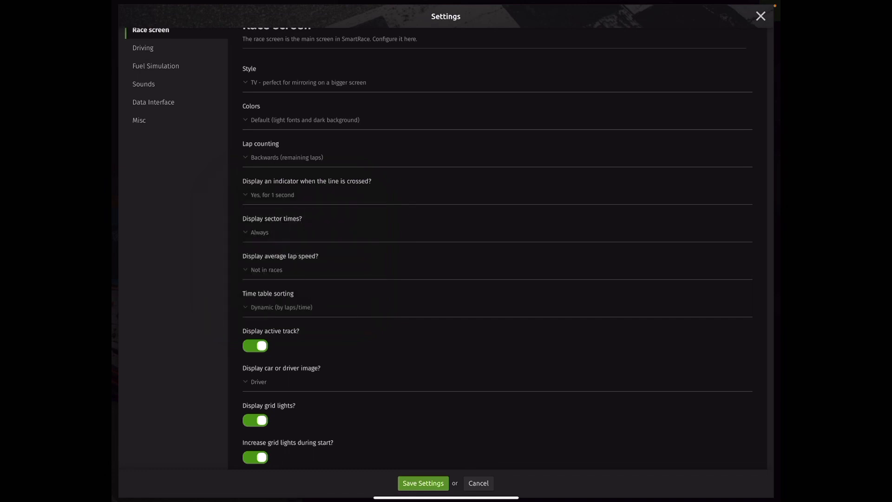
{"action": "scroll", "scroll_direction": "down", "scroll_amount": 3}
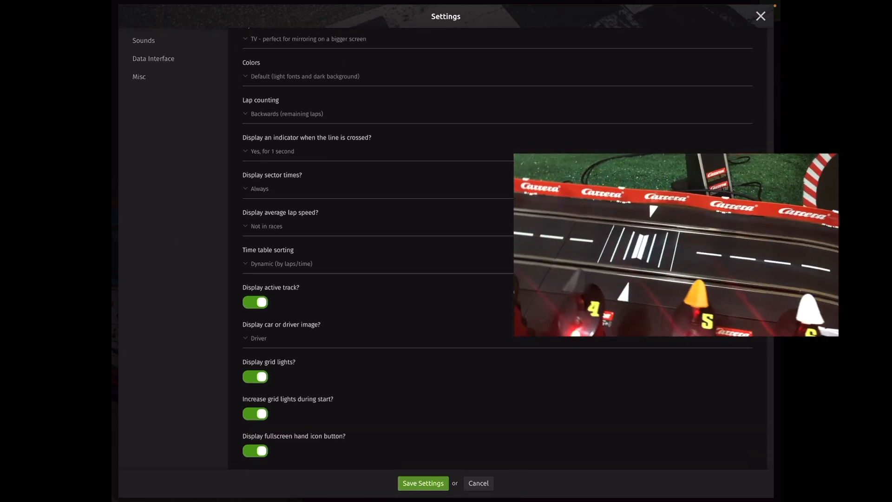
{"action": "left_click", "coordinate": [259, 189]}
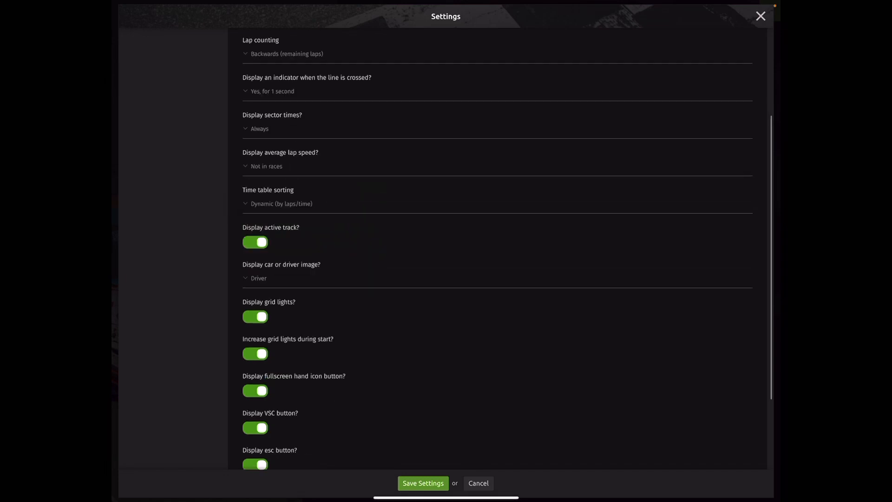
{"action": "left_click", "coordinate": [266, 167]}
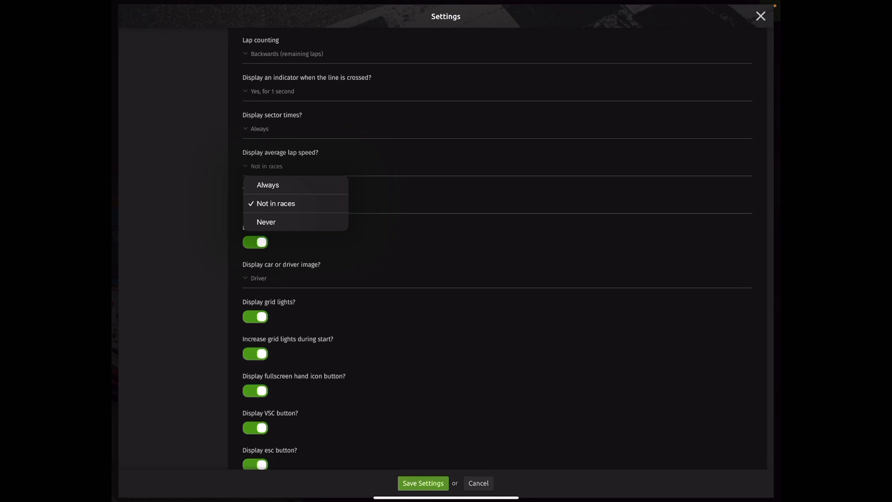
{"action": "left_click", "coordinate": [276, 203]}
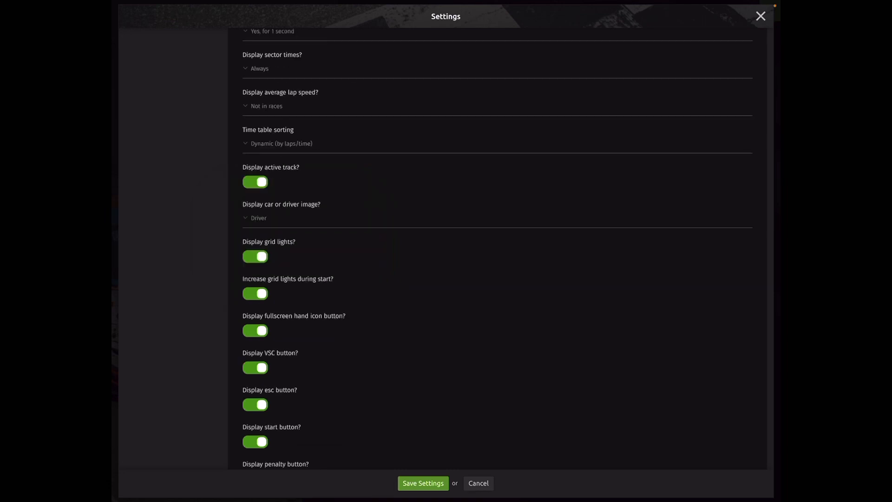
Save the settings and return to the main menu.
{"action": "left_click", "coordinate": [259, 218]}
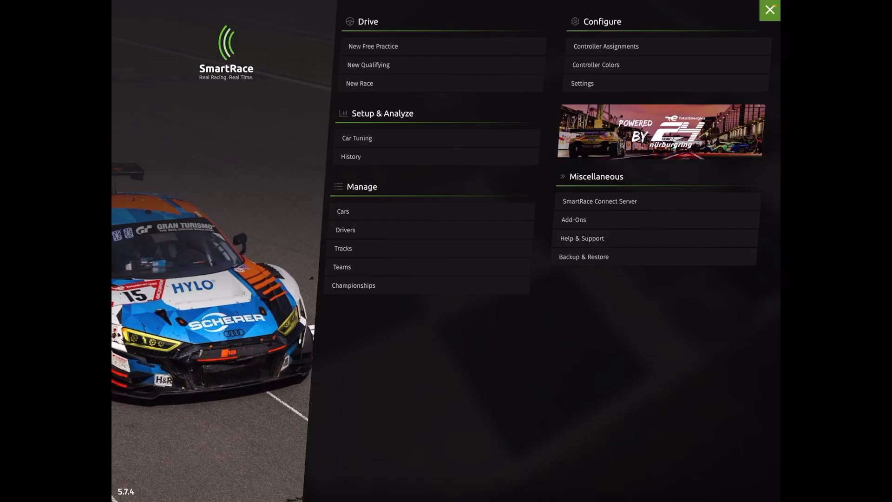
Start New Free Practice, confirming the running event is discarded, leaving the red start lights showing.
{"action": "left_click", "coordinate": [373, 47]}
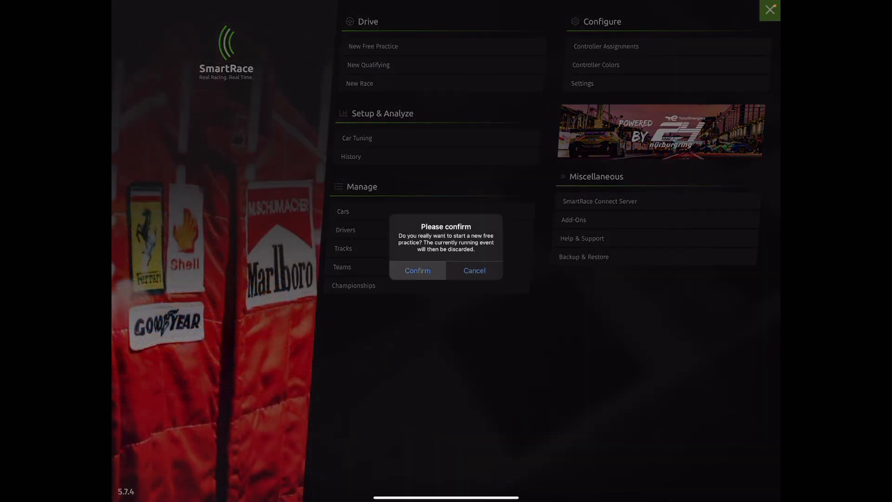
{"action": "left_click", "coordinate": [418, 271]}
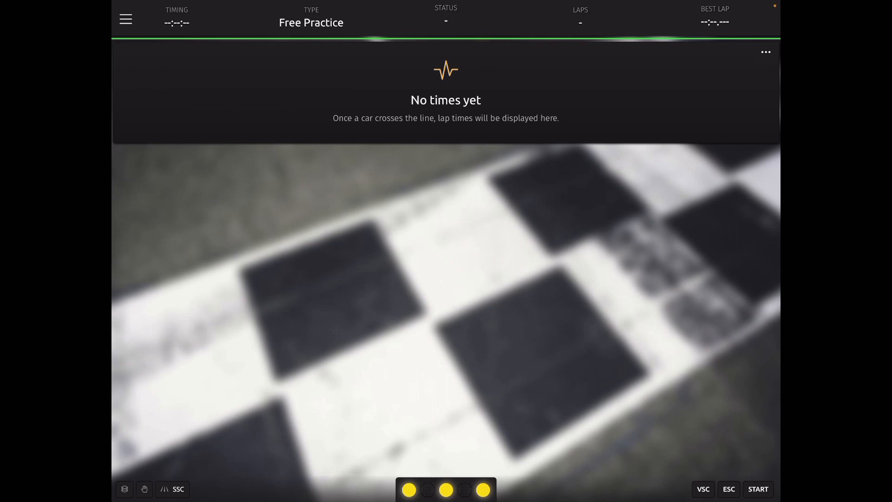
{"action": "left_click_drag", "start_coordinate": [347, 108], "coordinate": [477, 284]}
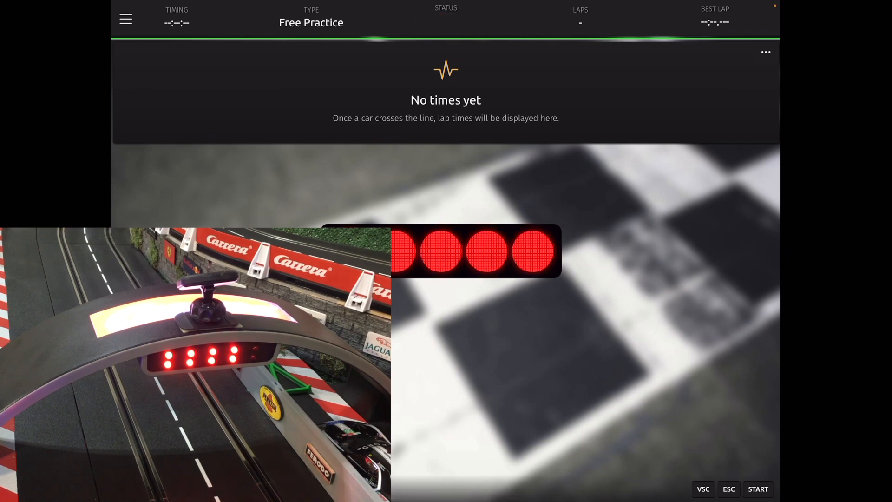
Press START so both Batman cars log laps with a best of 0:18.319.
{"action": "left_click", "coordinate": [758, 489]}
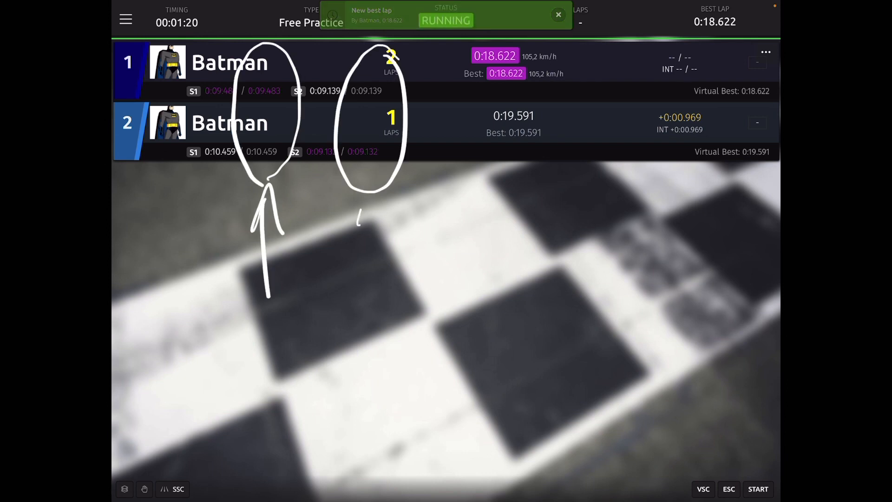
{"action": "left_click", "coordinate": [557, 13]}
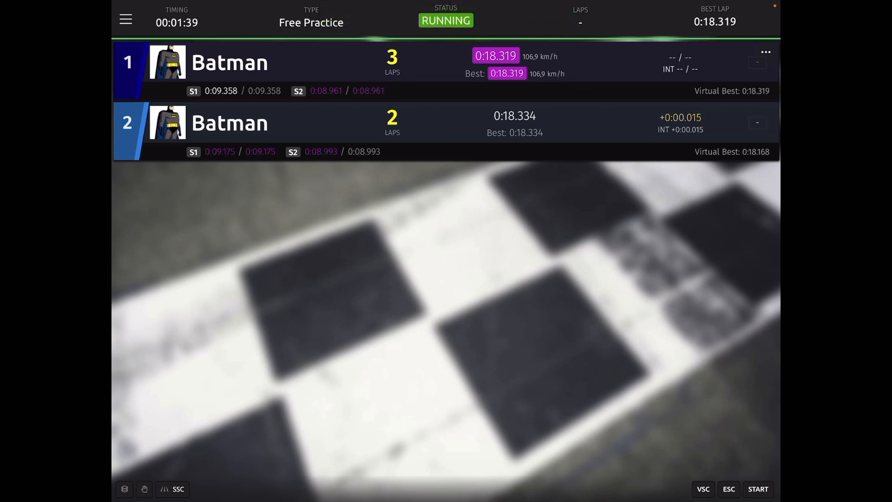
Add an Assignments-type widget below the timing board listing controllers 1 to 6.
{"action": "left_click", "coordinate": [125, 489]}
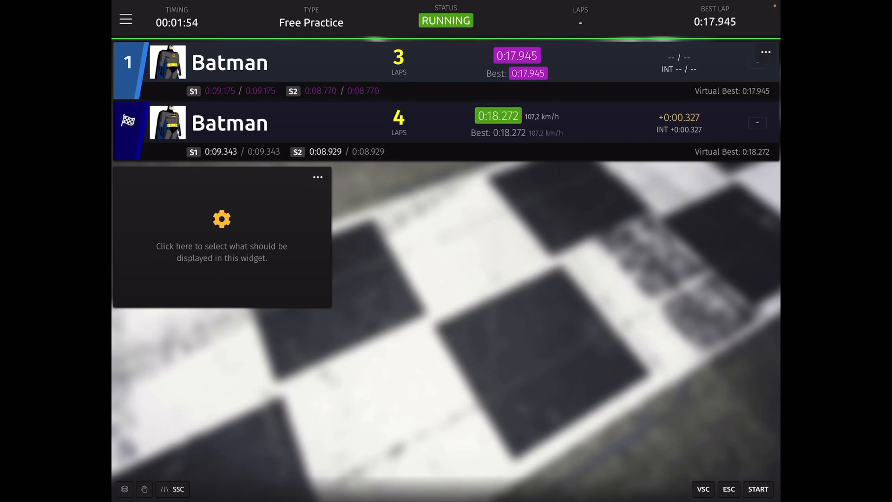
{"action": "left_click", "coordinate": [222, 239]}
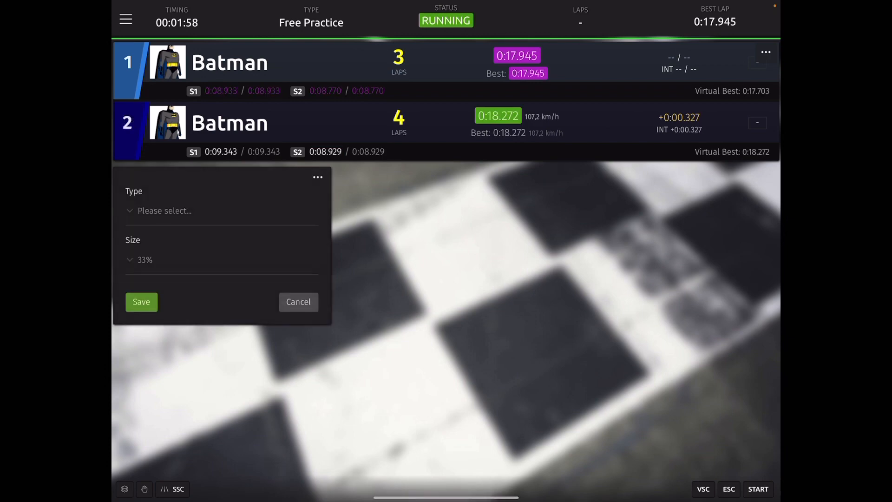
{"action": "left_click", "coordinate": [222, 211]}
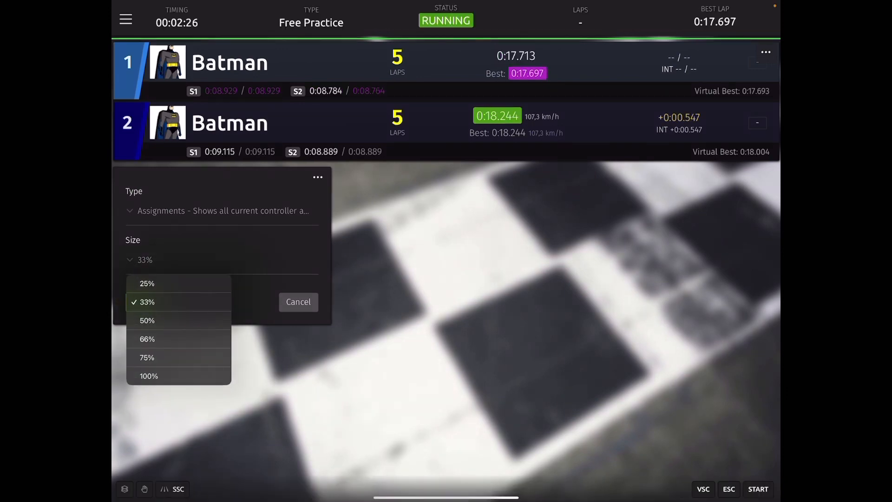
{"action": "left_click", "coordinate": [149, 376]}
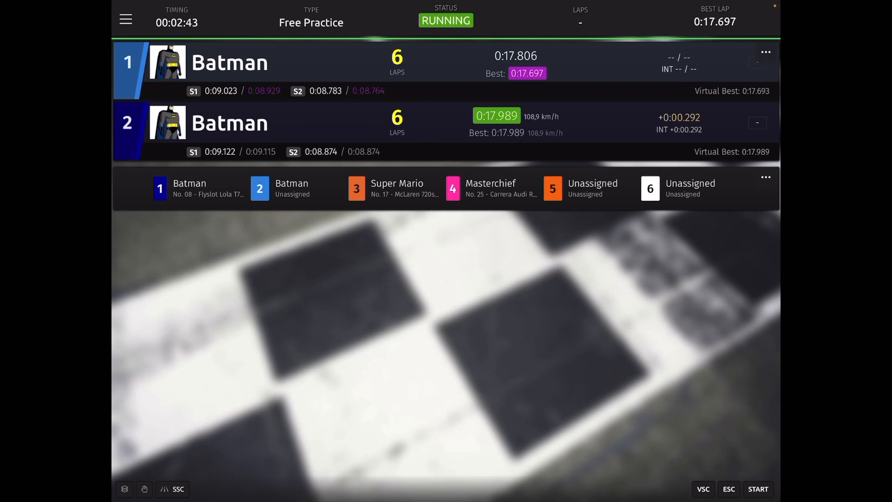
Move the assignments widget above the timing rows and keep the new layout.
{"action": "left_click", "coordinate": [124, 489]}
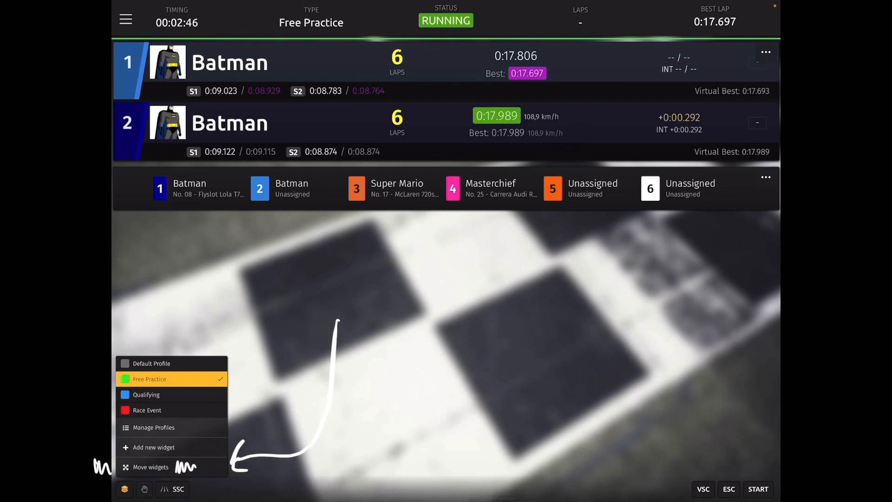
{"action": "left_click", "coordinate": [150, 466]}
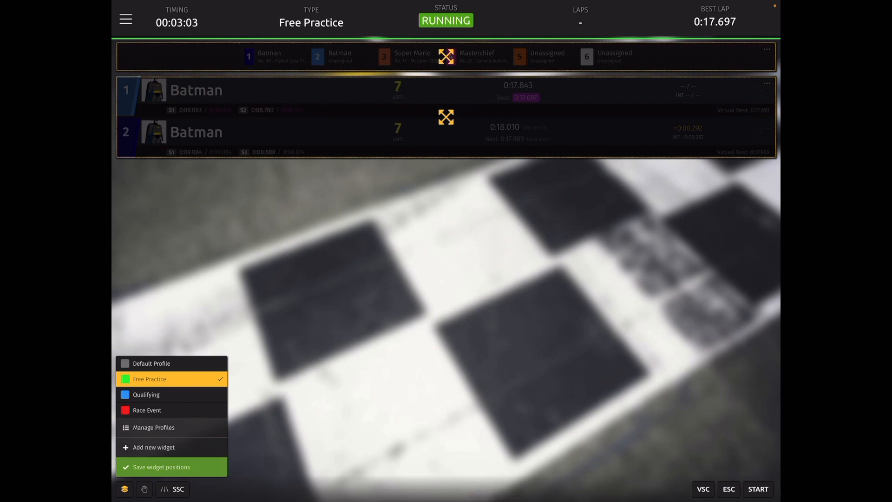
{"action": "left_click", "coordinate": [161, 466]}
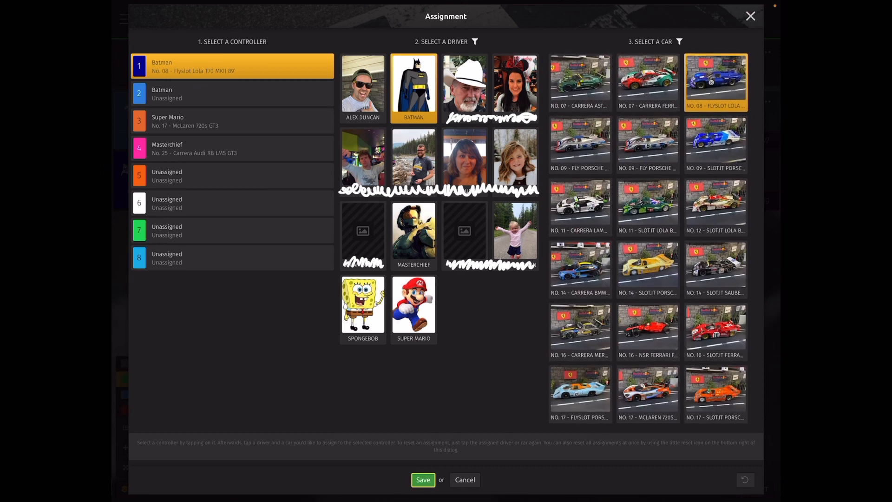
Reassign controller 1 to Masterchief and save.
{"action": "left_click", "coordinate": [414, 235]}
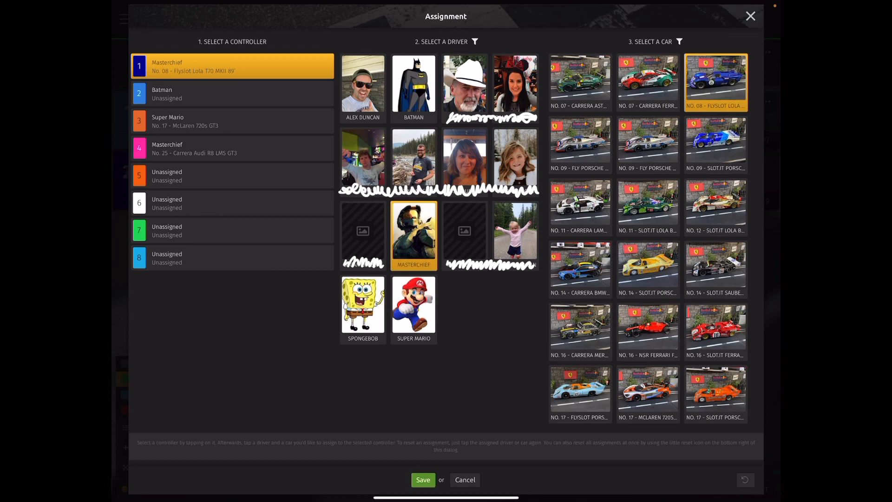
{"action": "left_click", "coordinate": [422, 480]}
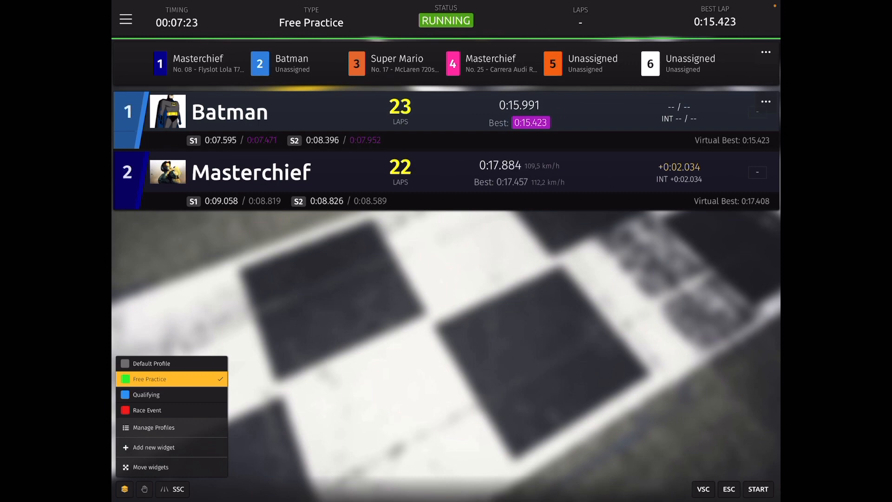
Place the standings rows above the action grid and save the widget positions for Free Practice.
{"action": "left_click", "coordinate": [153, 447]}
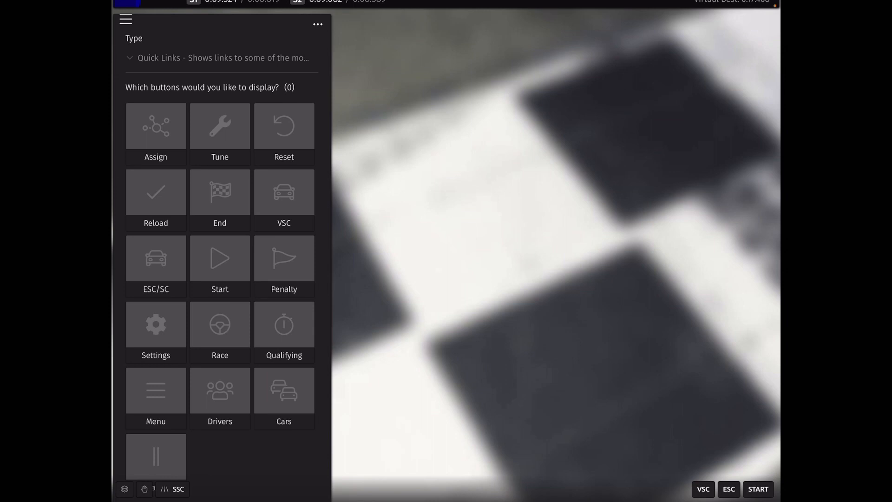
{"action": "left_click", "coordinate": [155, 134]}
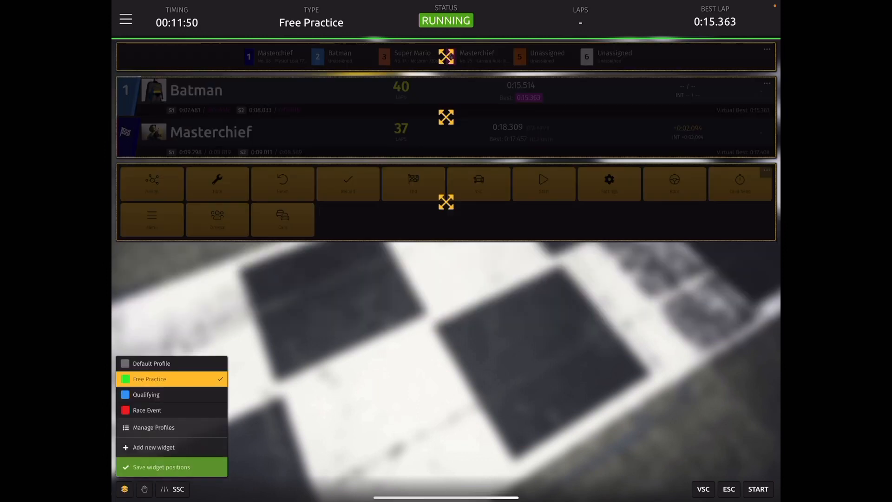
{"action": "left_click", "coordinate": [160, 467]}
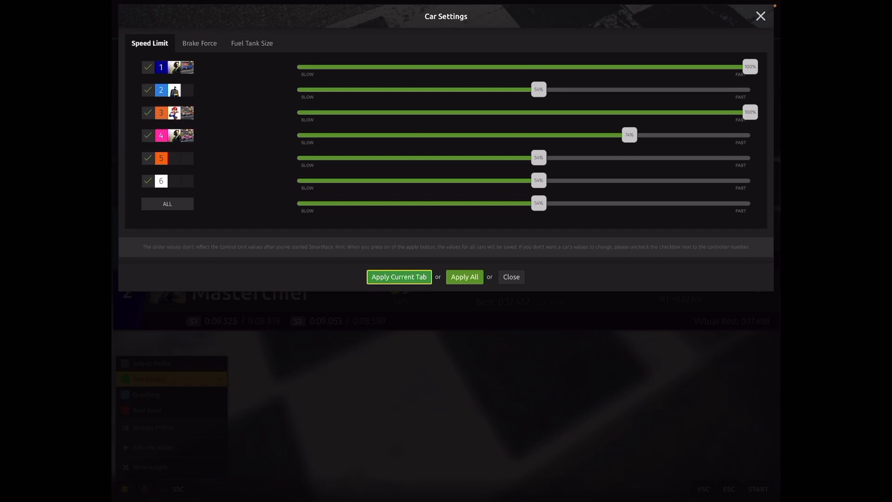
Lower the speed limit sliders for cars 1 and 2 to 46% and apply the tab.
{"action": "left_click_drag", "start_coordinate": [749, 67], "coordinate": [537, 67]}
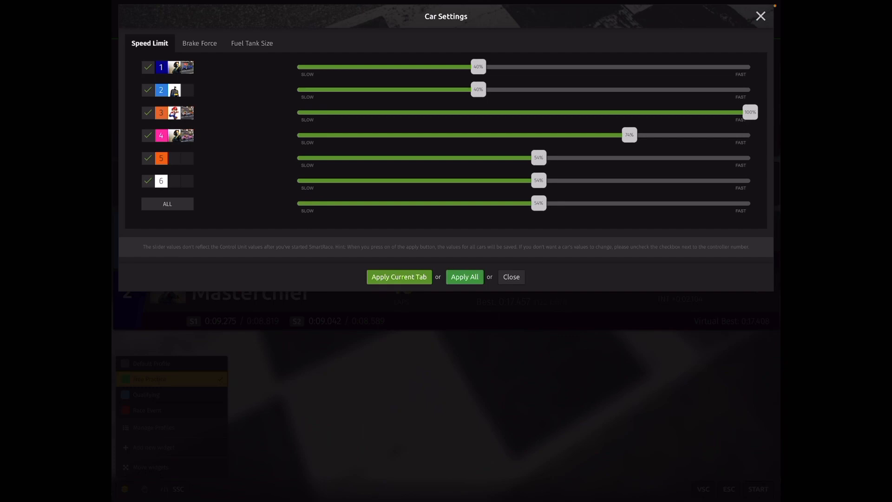
{"action": "left_click", "coordinate": [511, 277]}
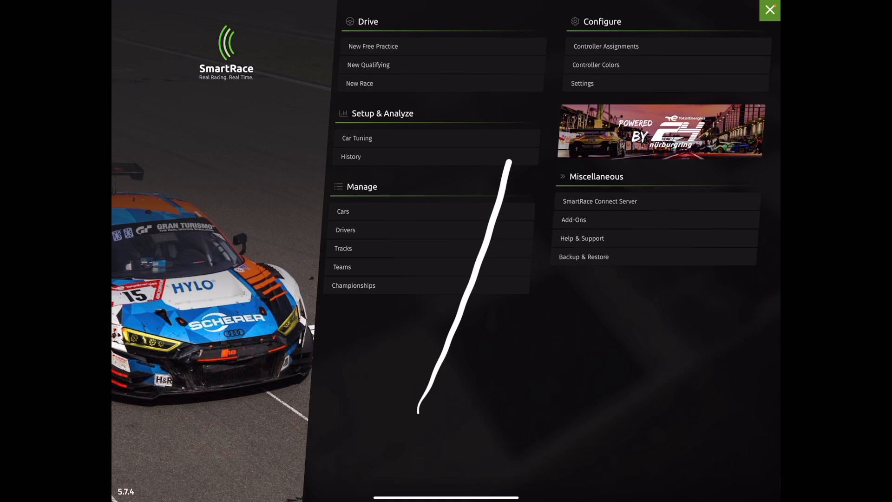
Start a new qualifying session on Sunshine Speedway Circuit, keeping the five-minute length.
{"action": "left_click", "coordinate": [368, 64]}
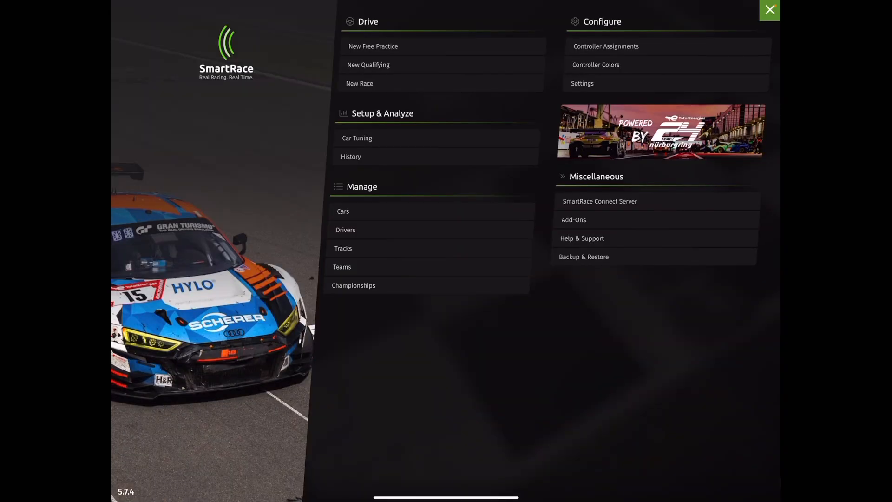
{"action": "left_click", "coordinate": [368, 64]}
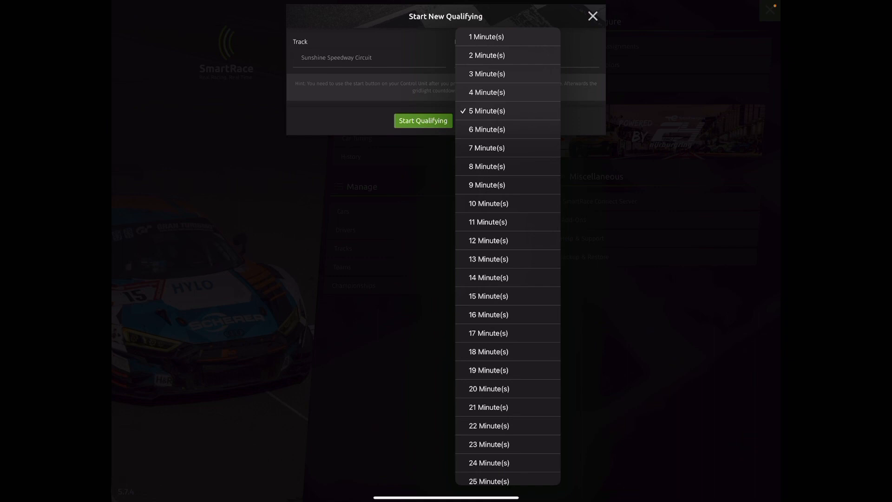
{"action": "left_click", "coordinate": [423, 120]}
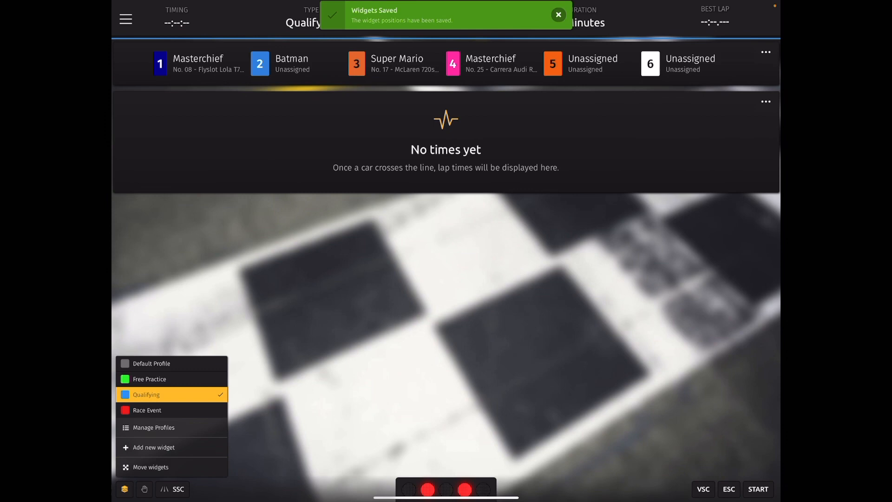
Add the Remaining countdown to the Qualifying profile and save the widget positions.
{"action": "left_click", "coordinate": [154, 447]}
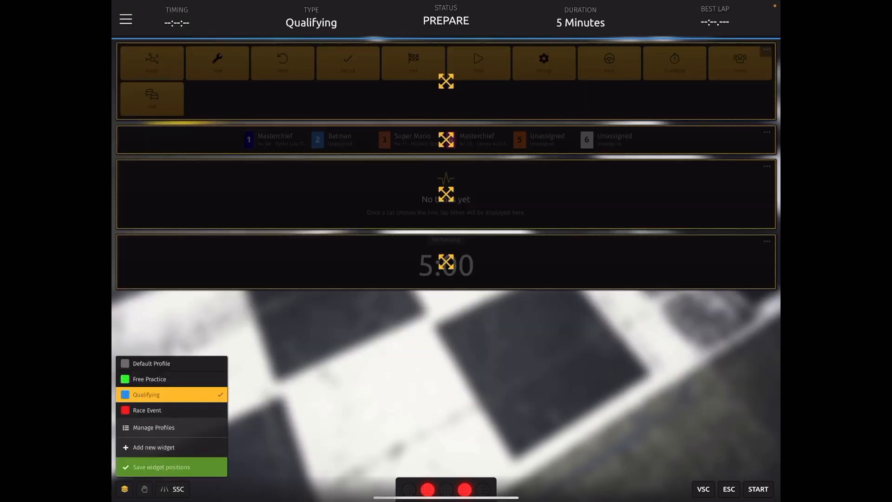
{"action": "left_click", "coordinate": [161, 466]}
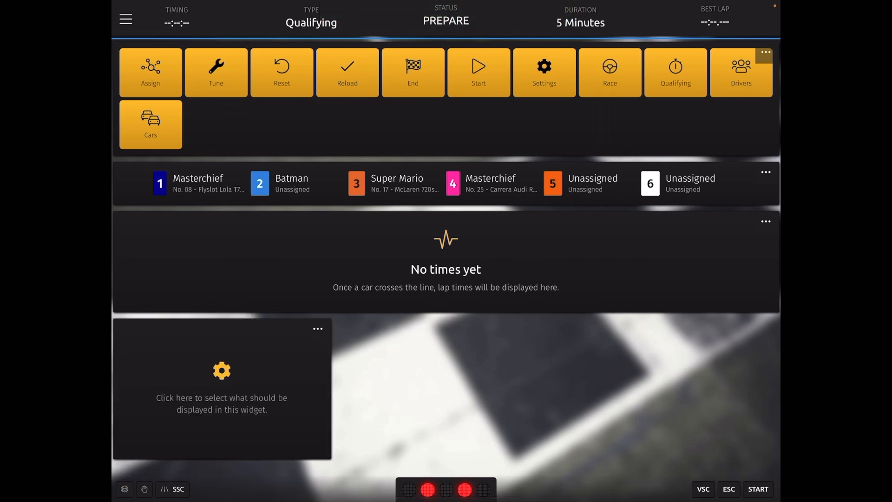
Choose the empty widget's content, then bring up the saved screenshot of the fuller race page.
{"action": "left_click", "coordinate": [479, 71]}
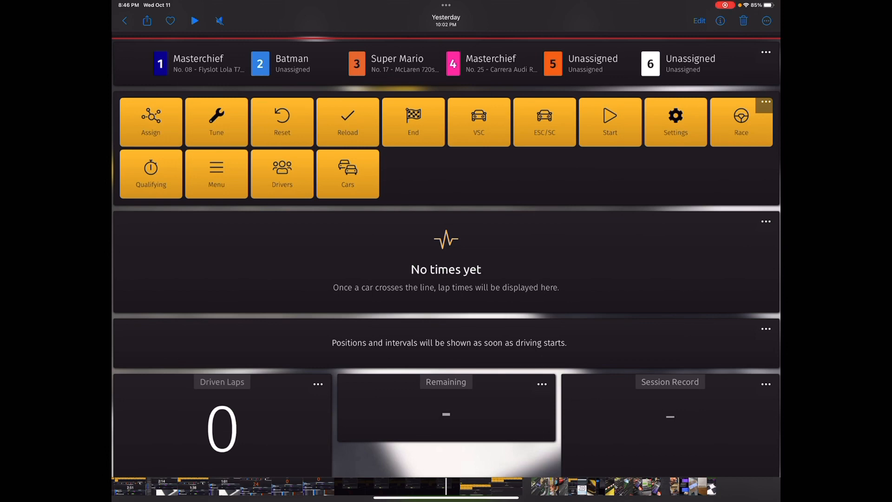
{"action": "left_click", "coordinate": [721, 21]}
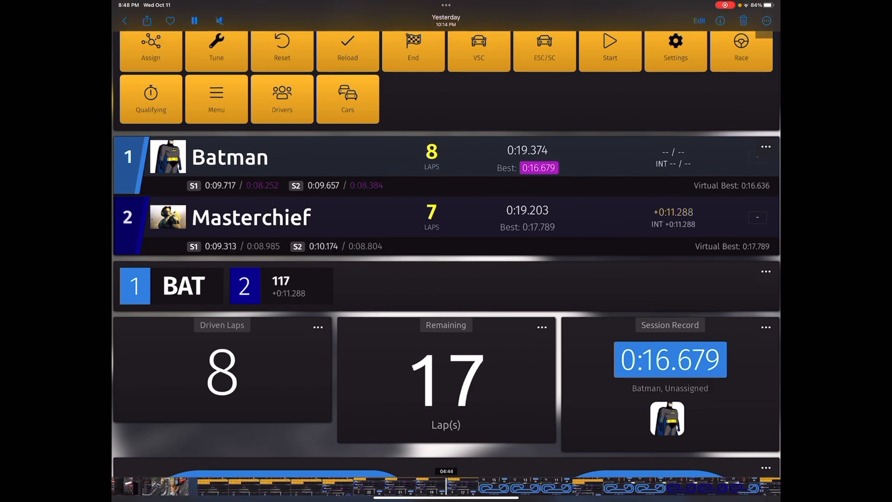
{"action": "scroll", "scroll_direction": "down", "scroll_amount": 3}
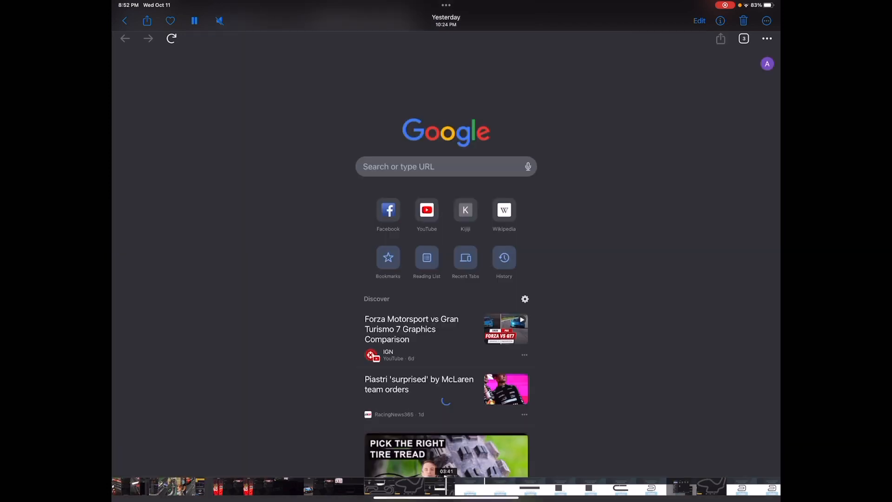
Load the sites.google.com Carrera Streckenplaner address from the address bar.
{"action": "left_click", "coordinate": [445, 167]}
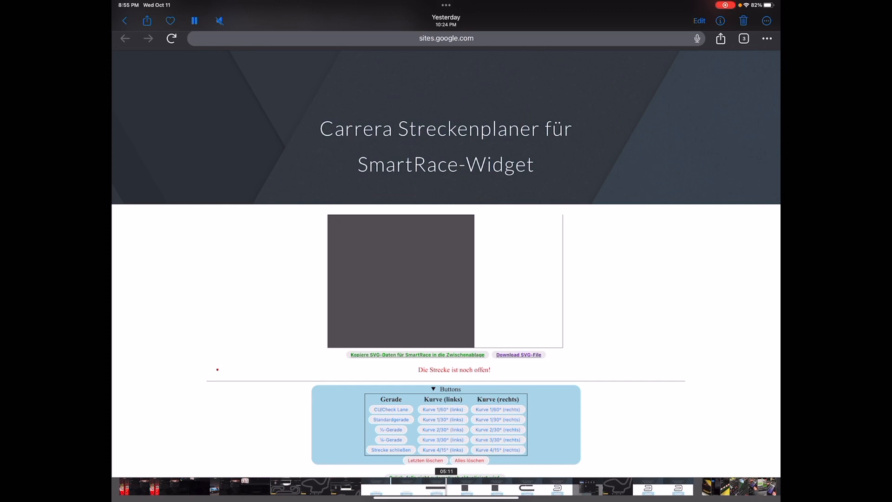
Place the first curve piece that runs into the long straight.
{"action": "left_click", "coordinate": [469, 460]}
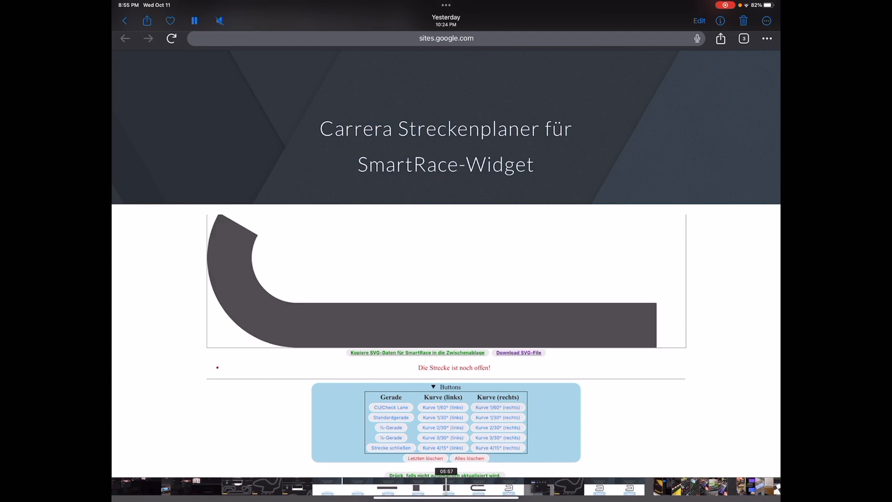
Add right curves, a left curve back around and a straight to grow the S-shaped open track.
{"action": "left_click", "coordinate": [497, 407]}
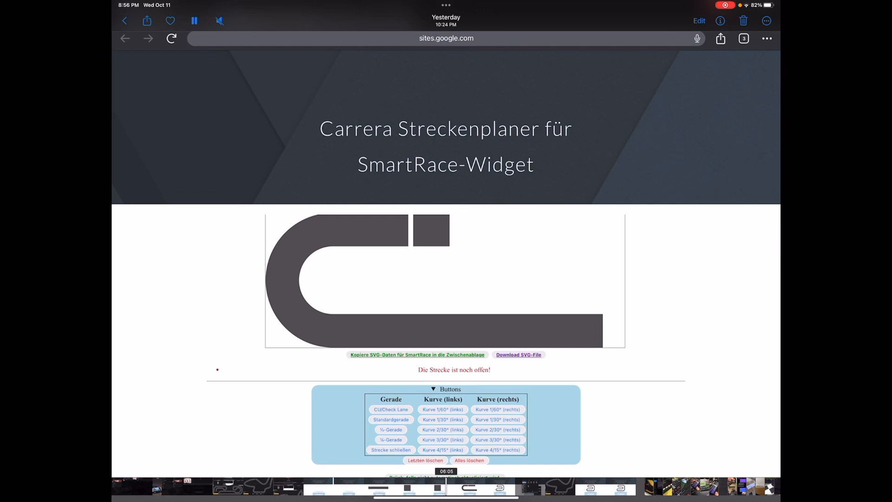
{"action": "left_click", "coordinate": [497, 409]}
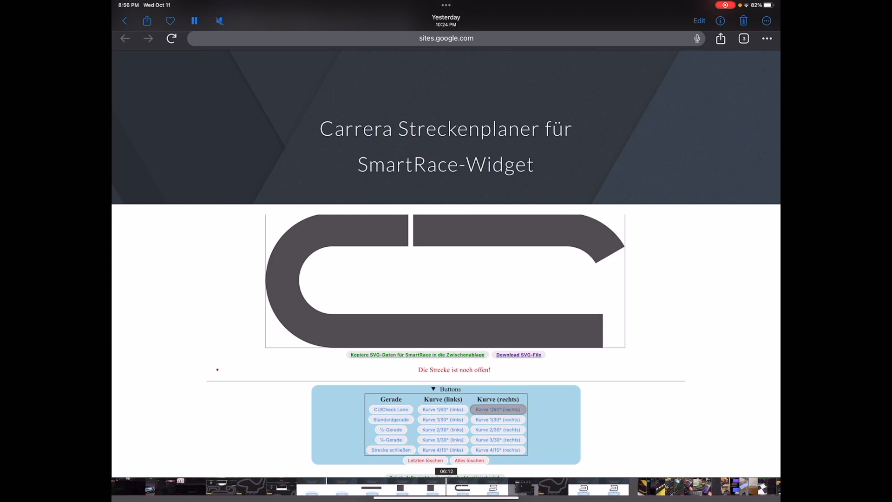
{"action": "left_click", "coordinate": [442, 409]}
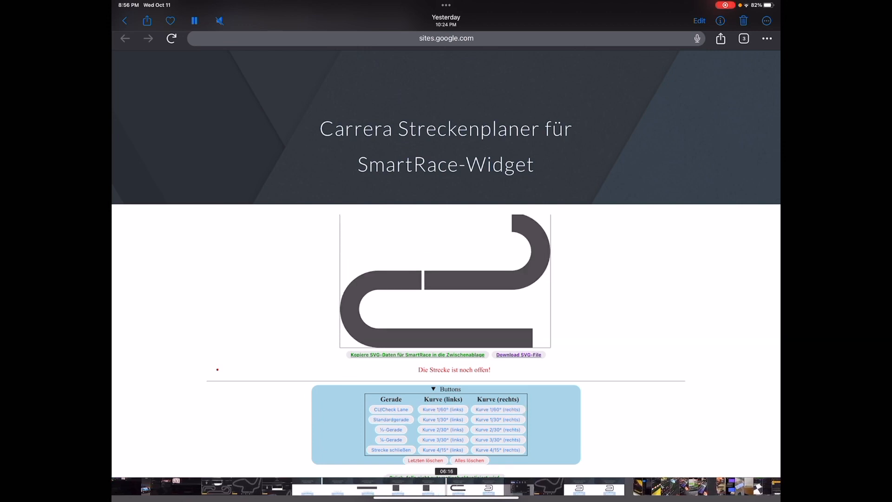
{"action": "left_click", "coordinate": [392, 419]}
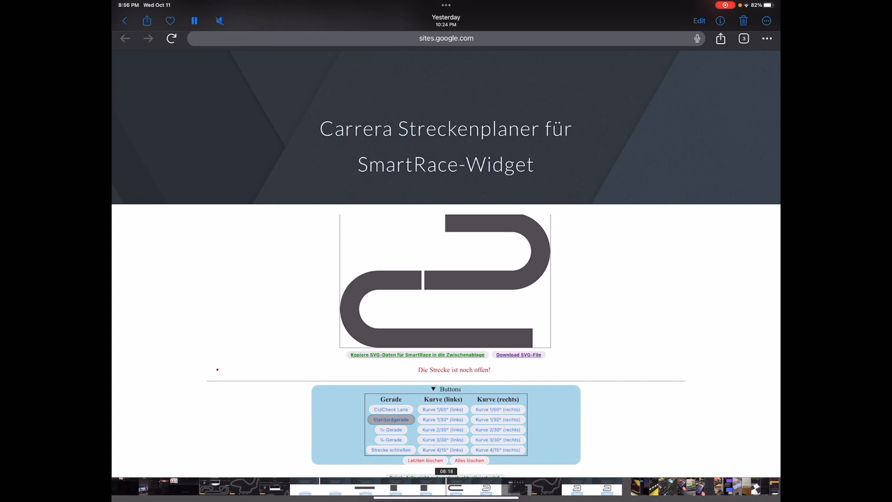
{"action": "left_click", "coordinate": [498, 409]}
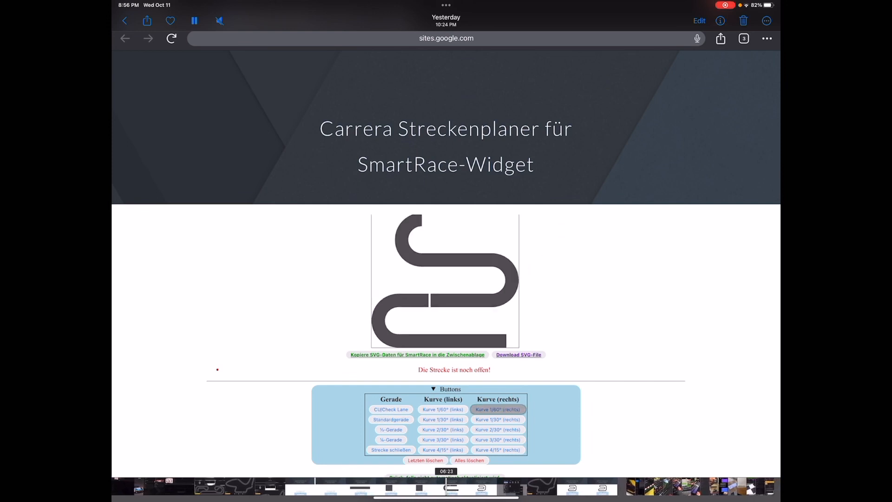
{"action": "left_click", "coordinate": [497, 409]}
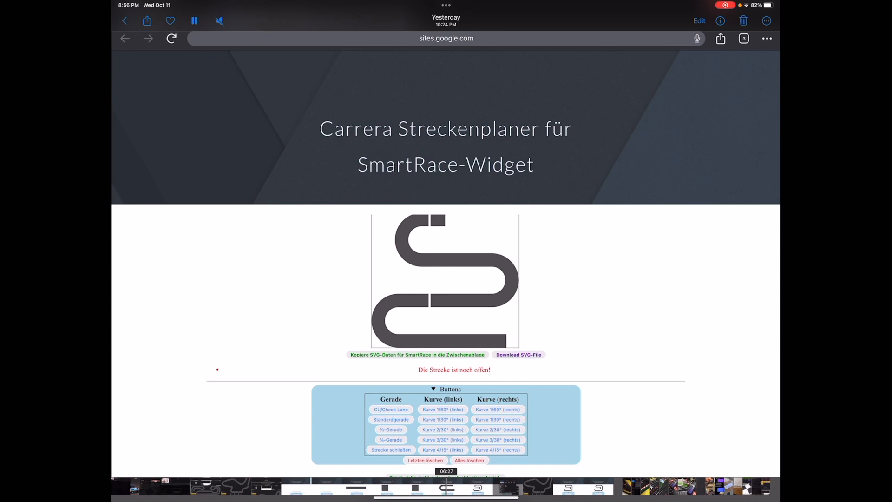